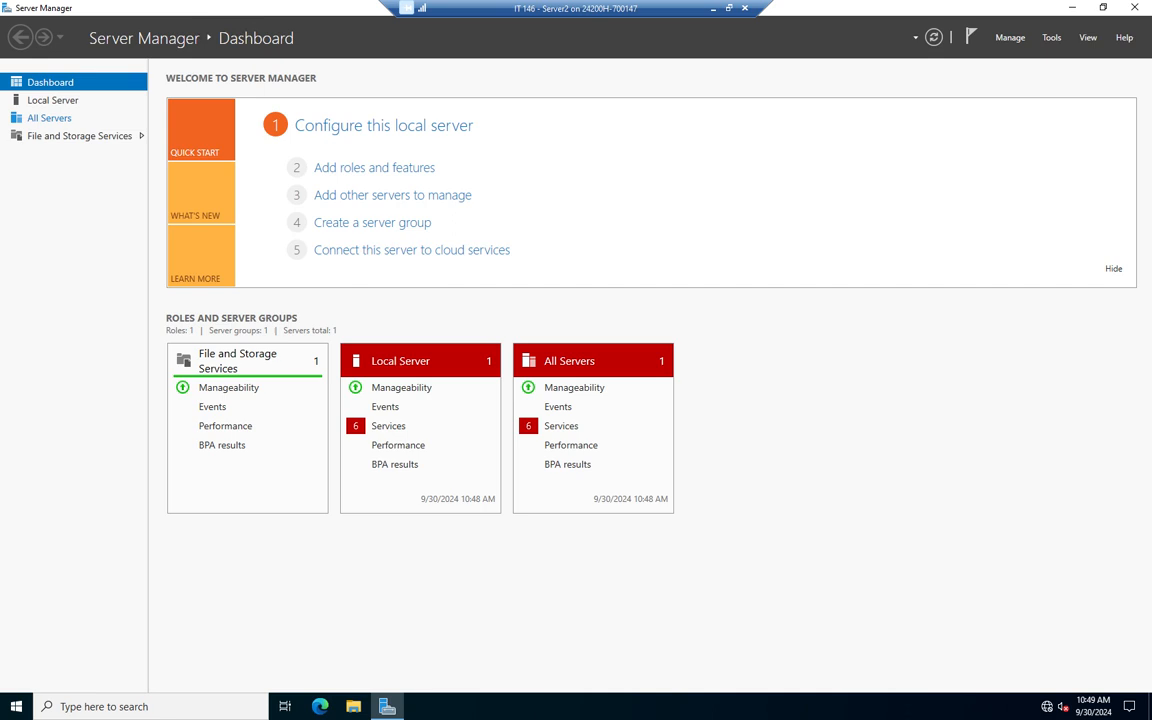
pyautogui.moveTo(583, 139)
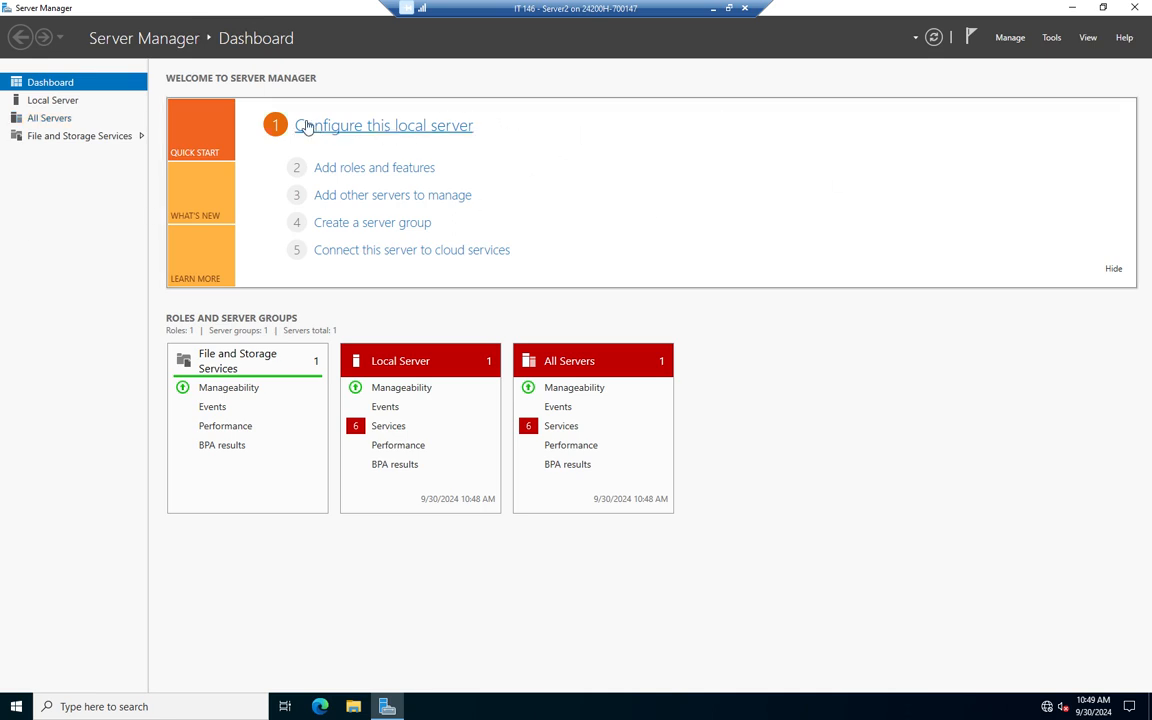
# Step: Choose 'Configure this local server' on the dashboard to reach the Local Server properties
pyautogui.click(53, 100)
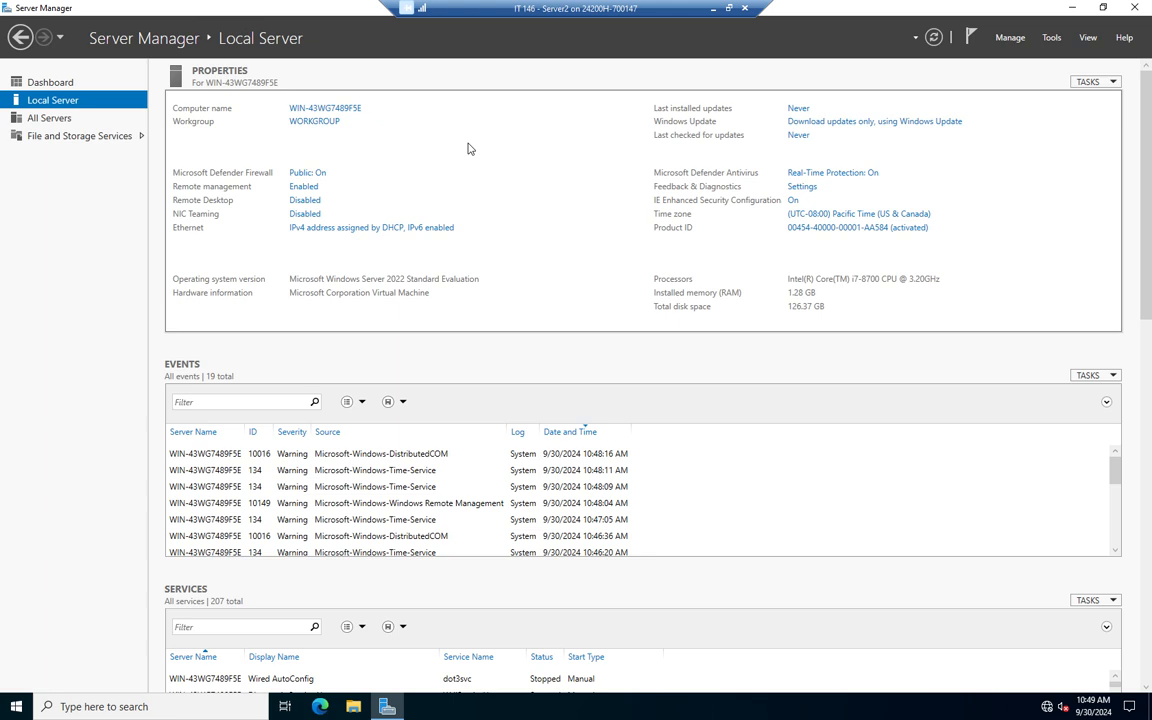
pyautogui.moveTo(181, 108)
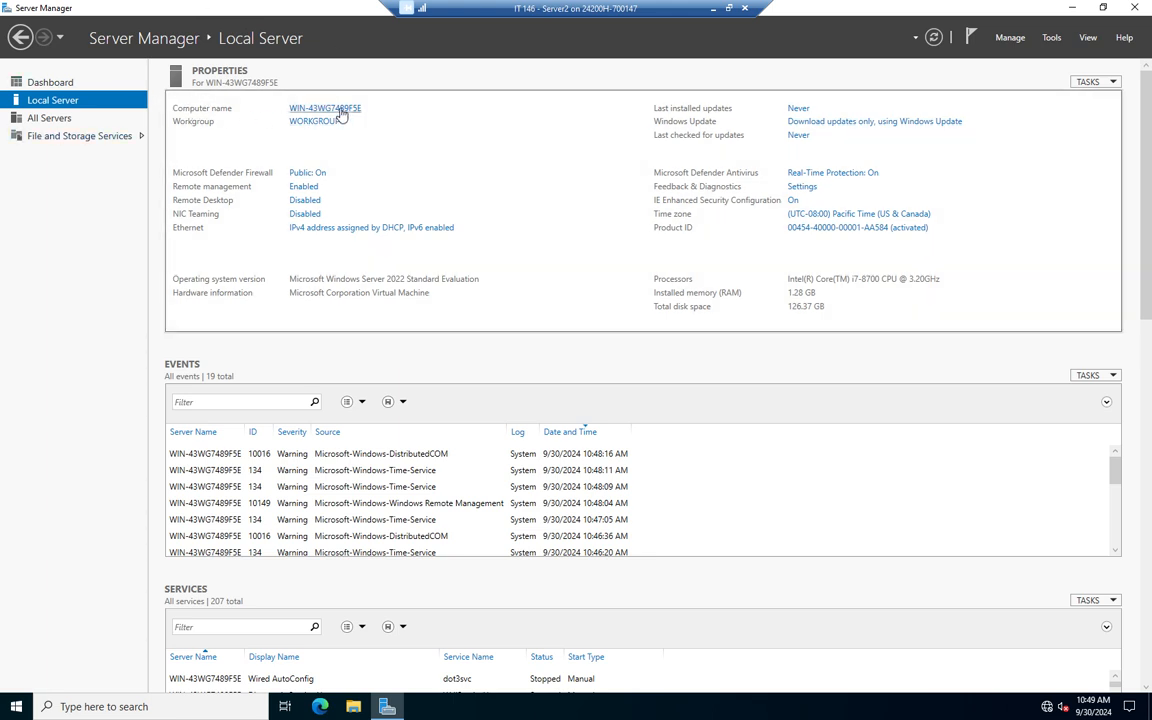
# Step: Rename the computer to Server2 and acknowledge the restart-required notice
pyautogui.click(324, 108)
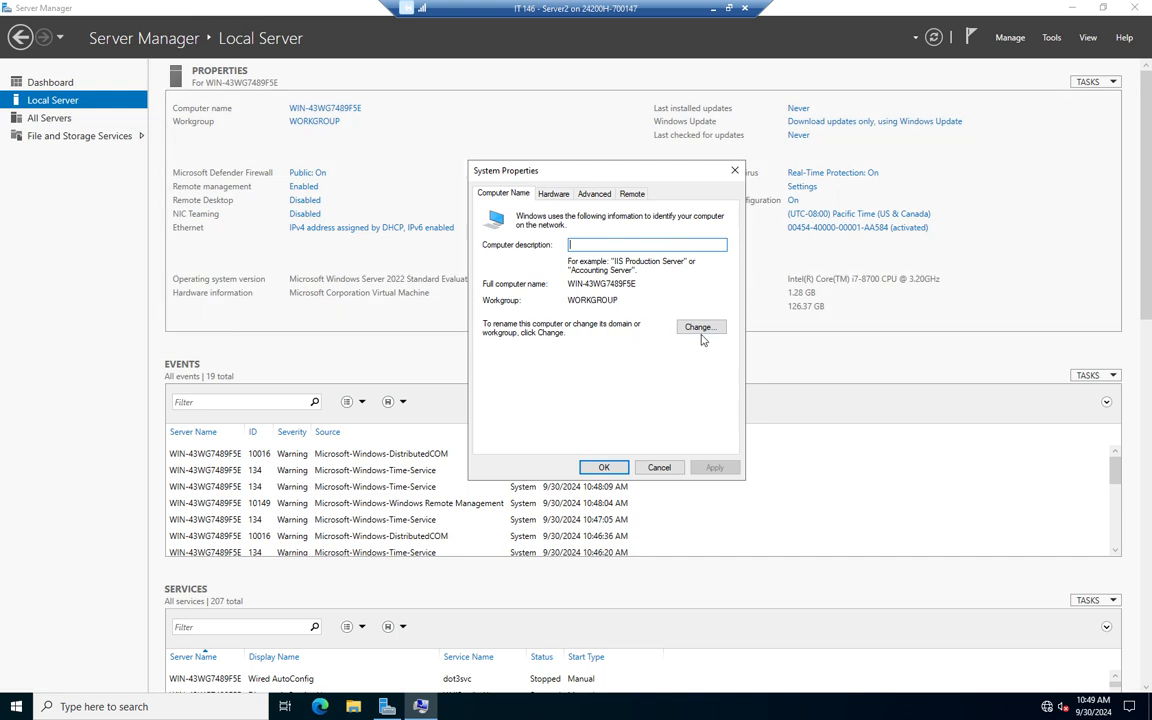
pyautogui.moveTo(398, 131)
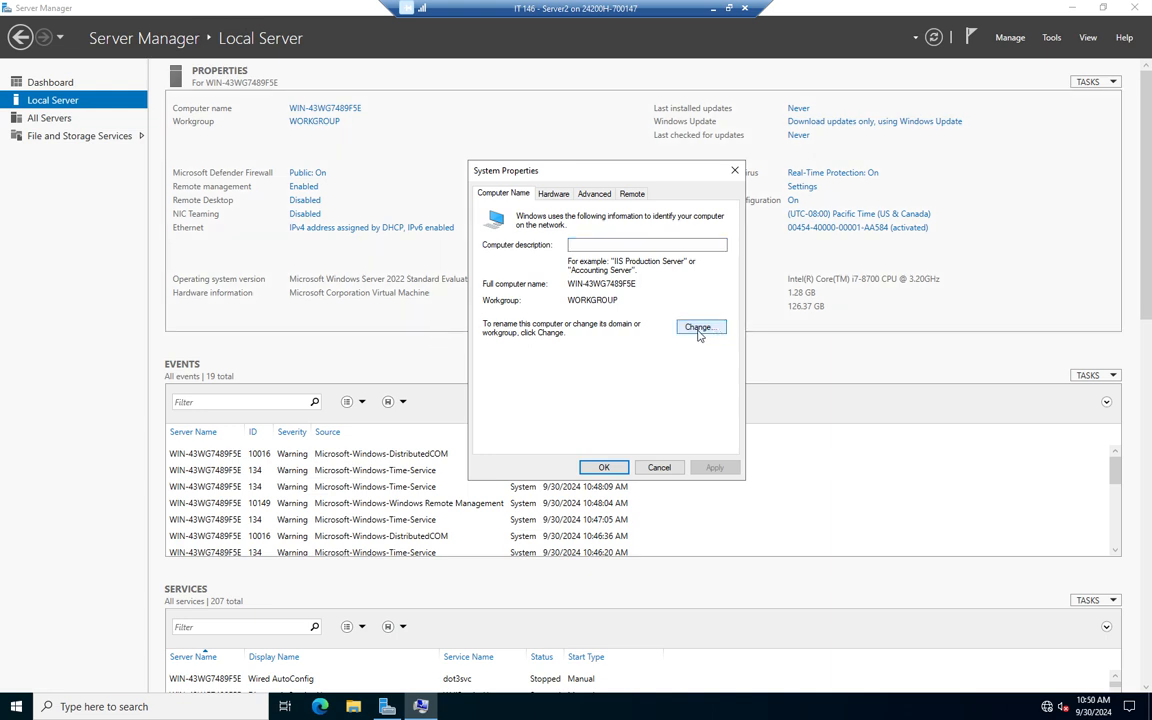
pyautogui.click(699, 327)
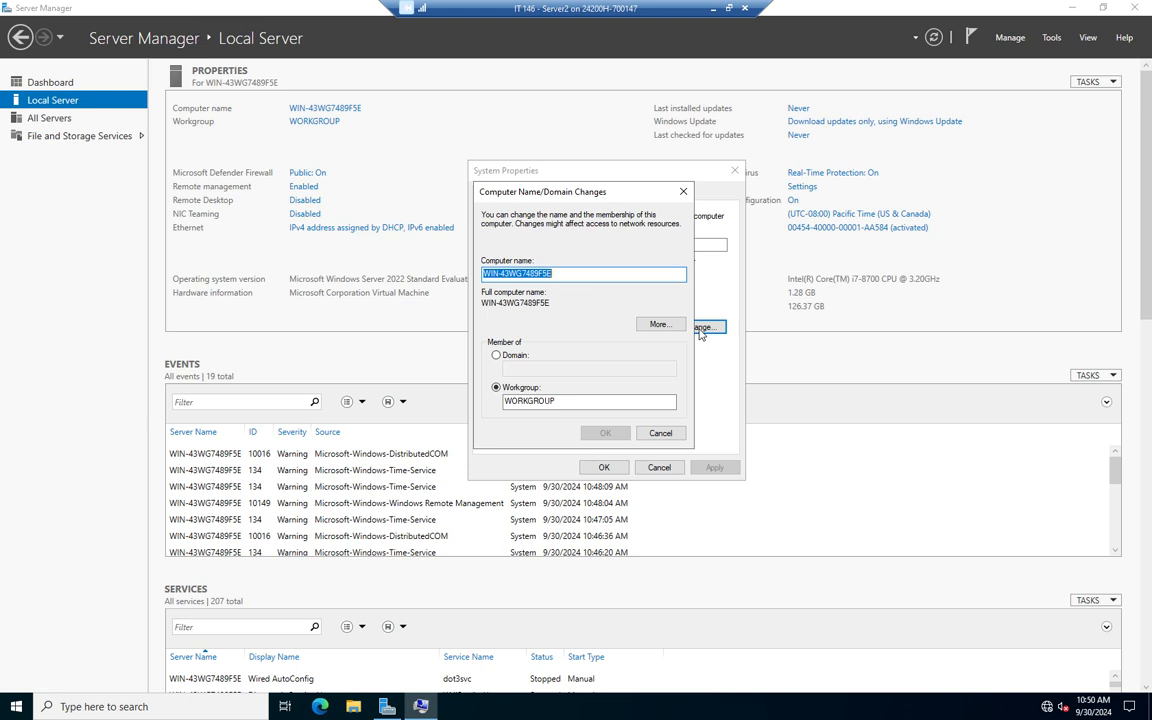
pyautogui.write('Server')
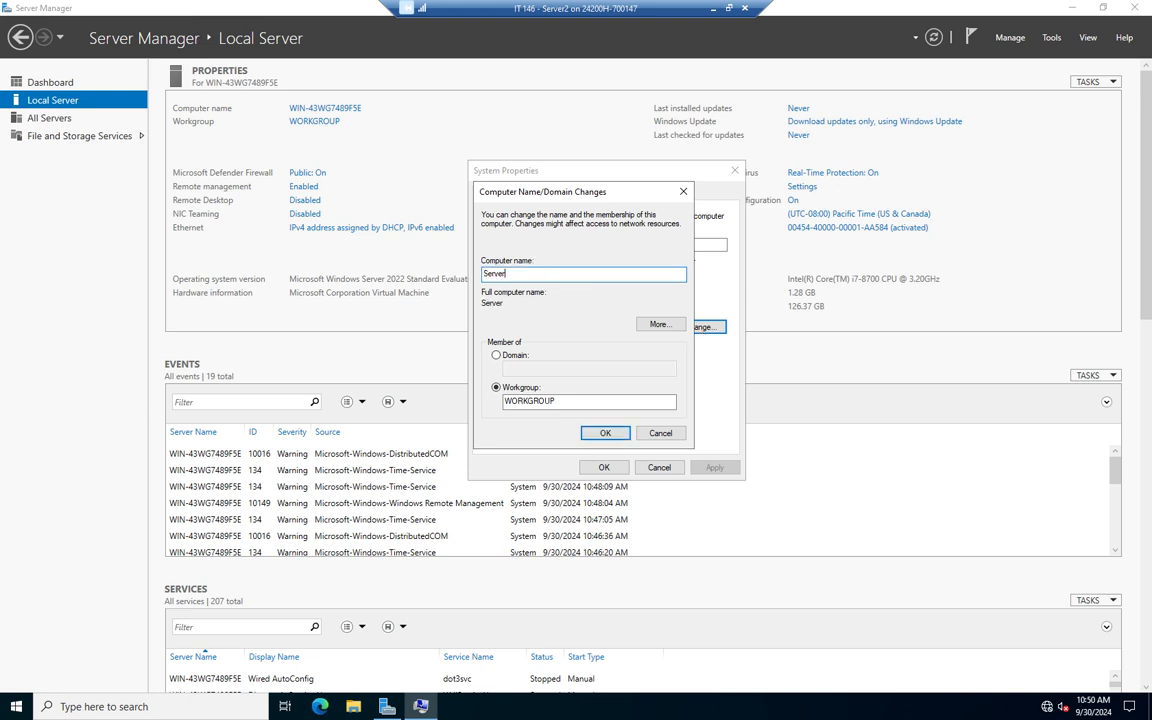
pyautogui.write('2')
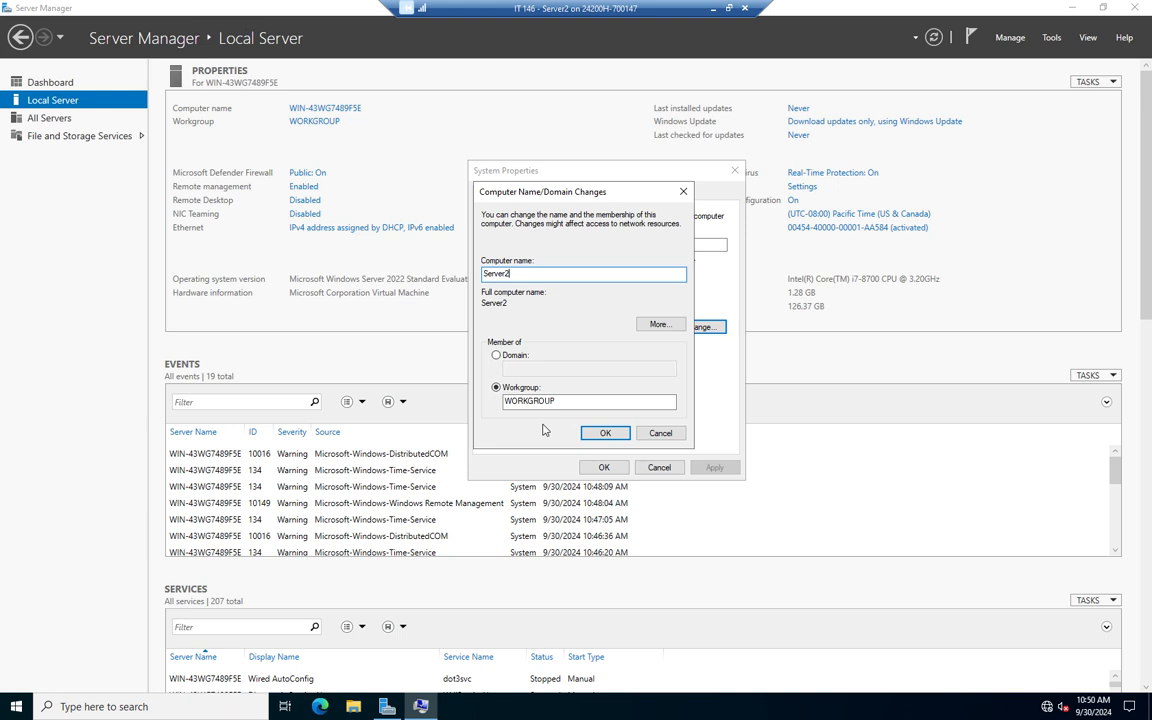
pyautogui.moveTo(563, 414)
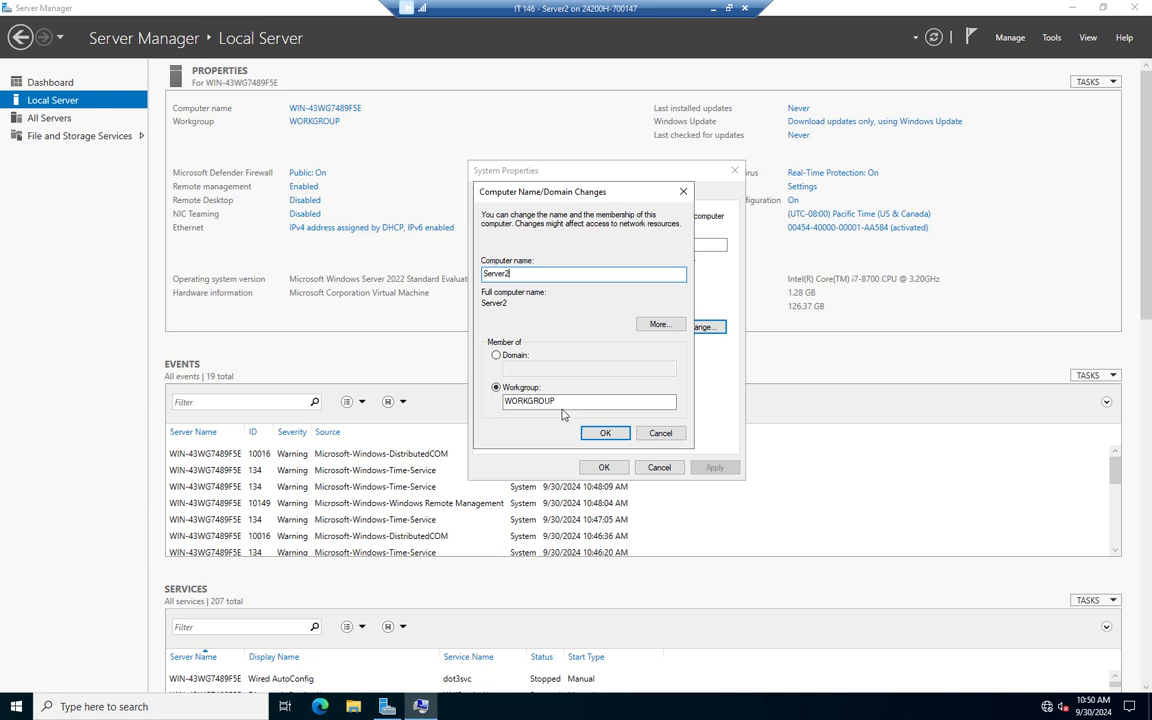
pyautogui.moveTo(533, 349)
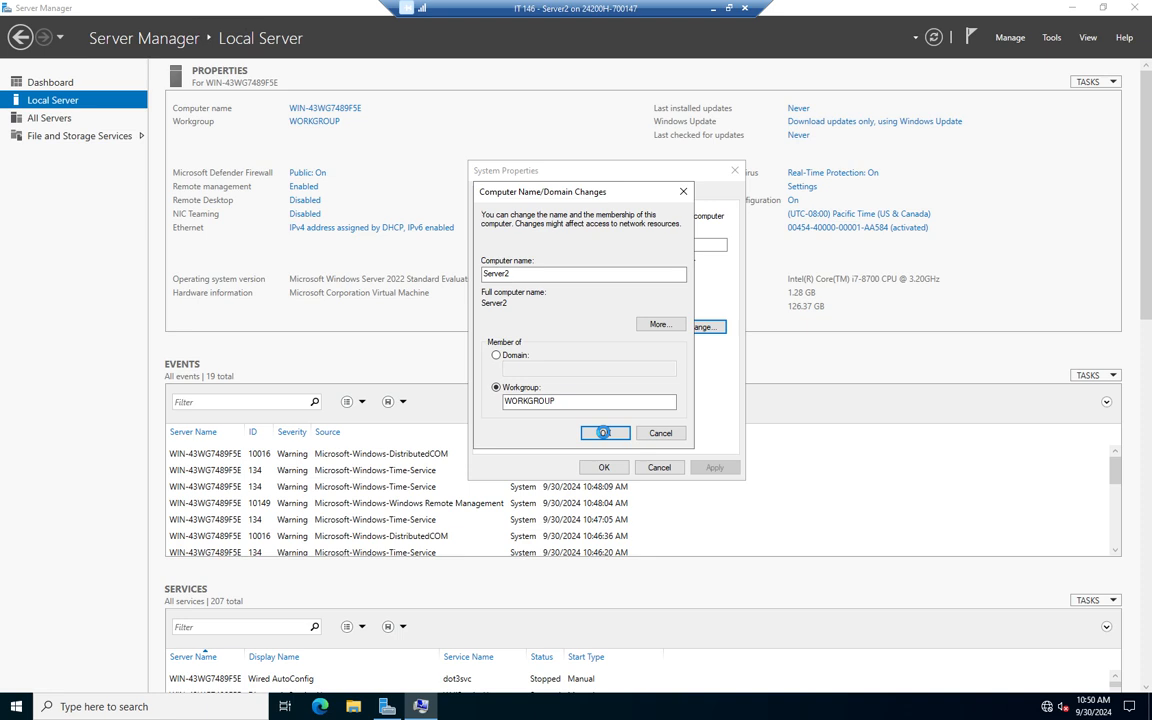
pyautogui.click(604, 432)
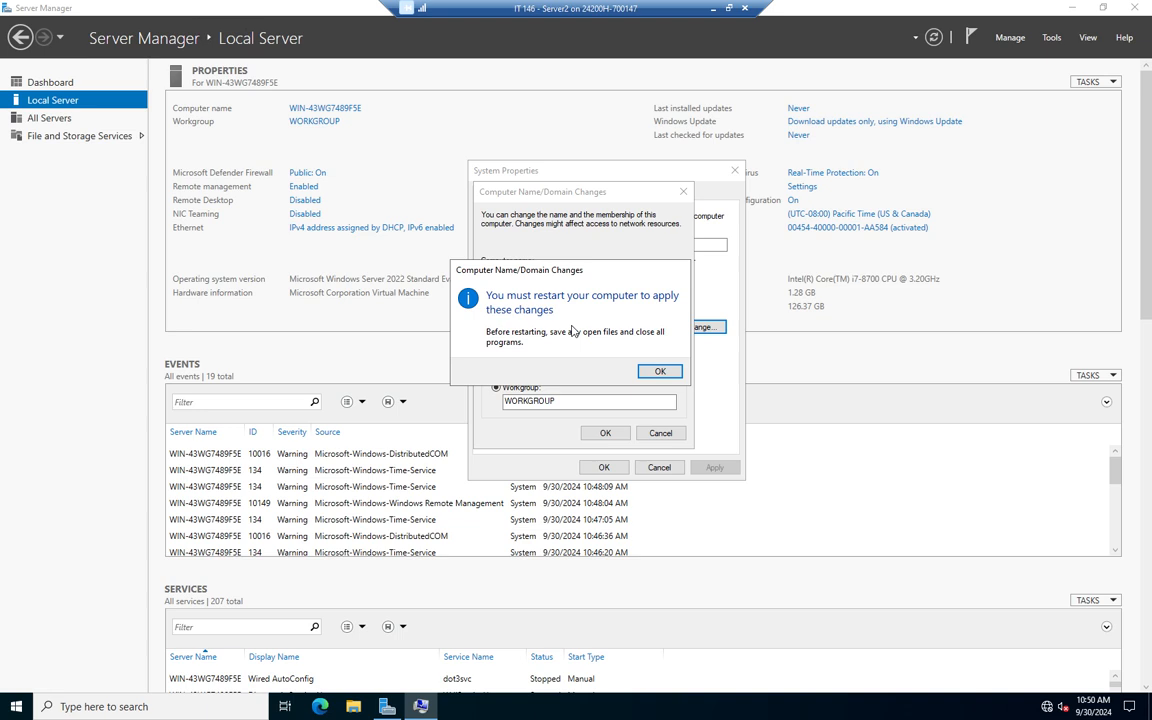
pyautogui.click(659, 371)
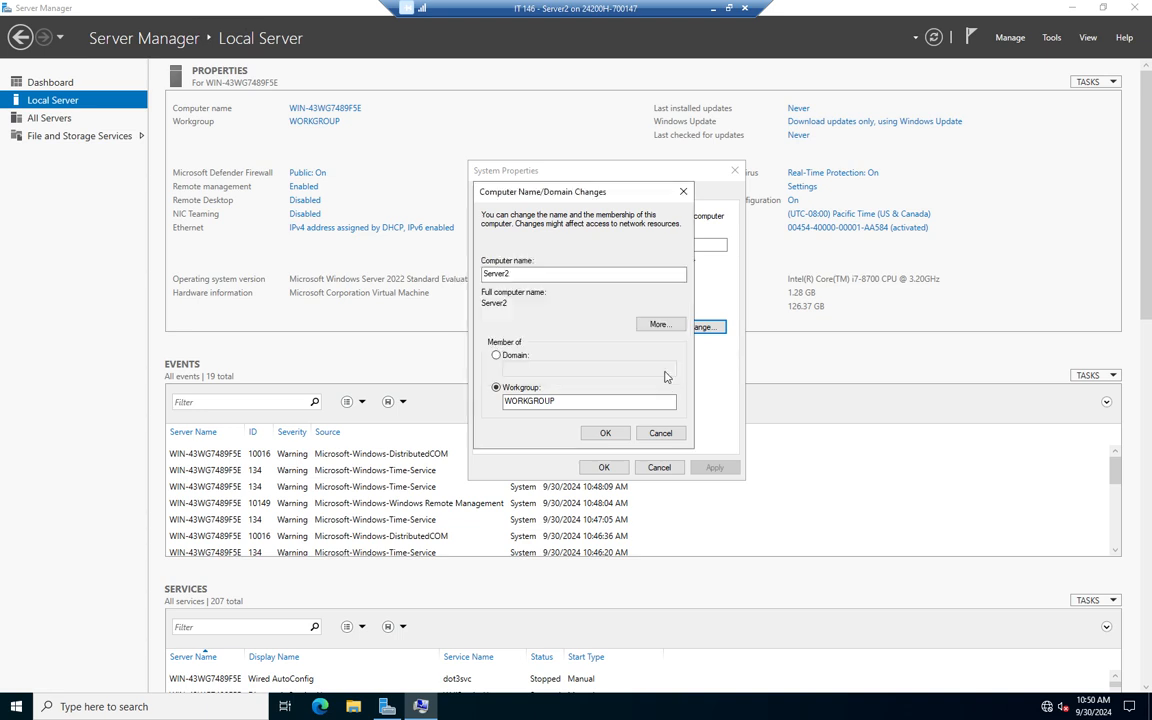
pyautogui.click(605, 432)
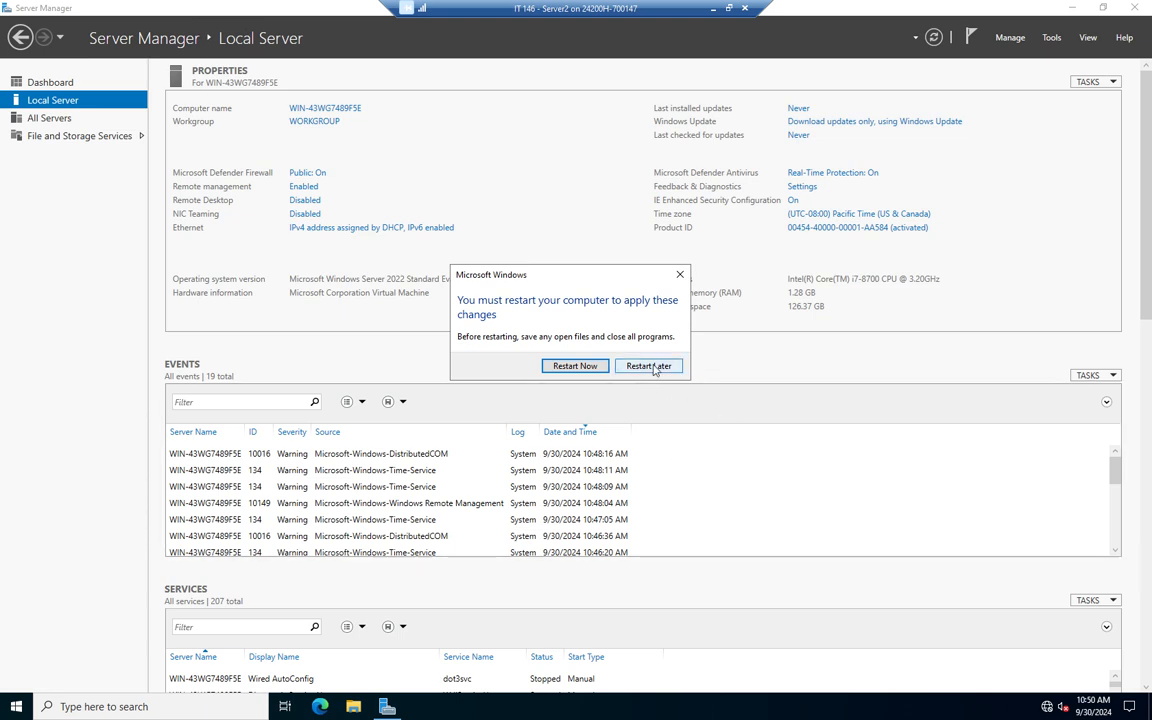
# Step: Choose Restart Later so the Server2 rename stays pending
pyautogui.click(648, 365)
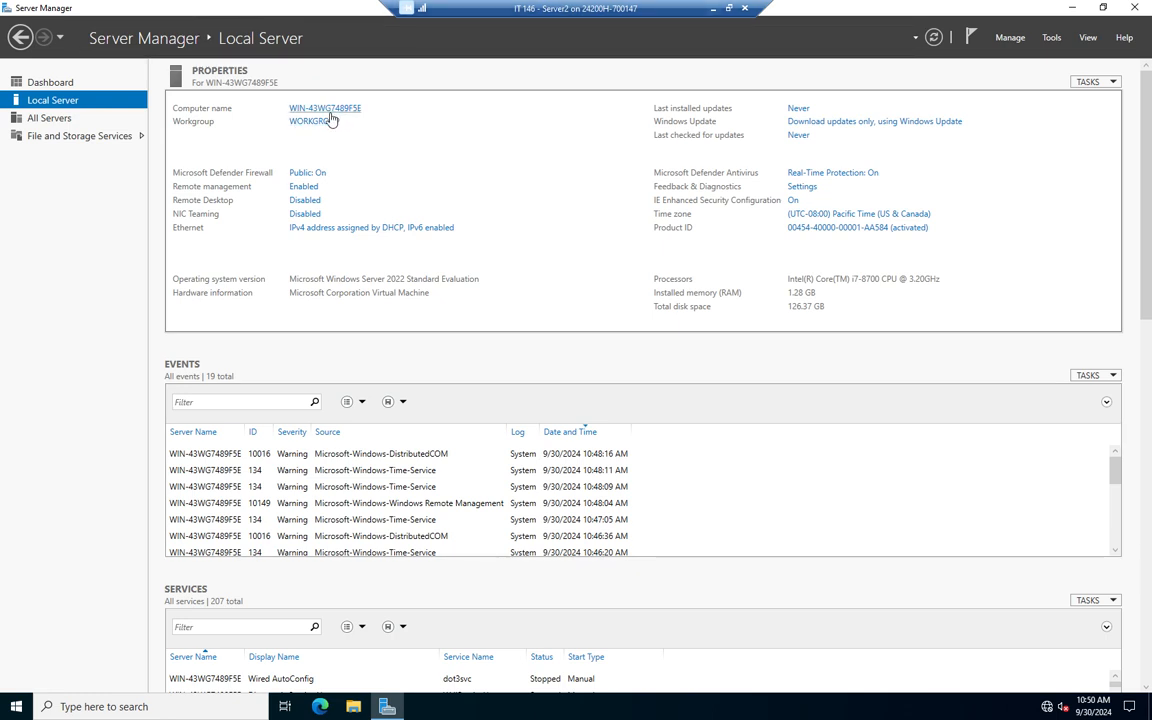
pyautogui.moveTo(347, 120)
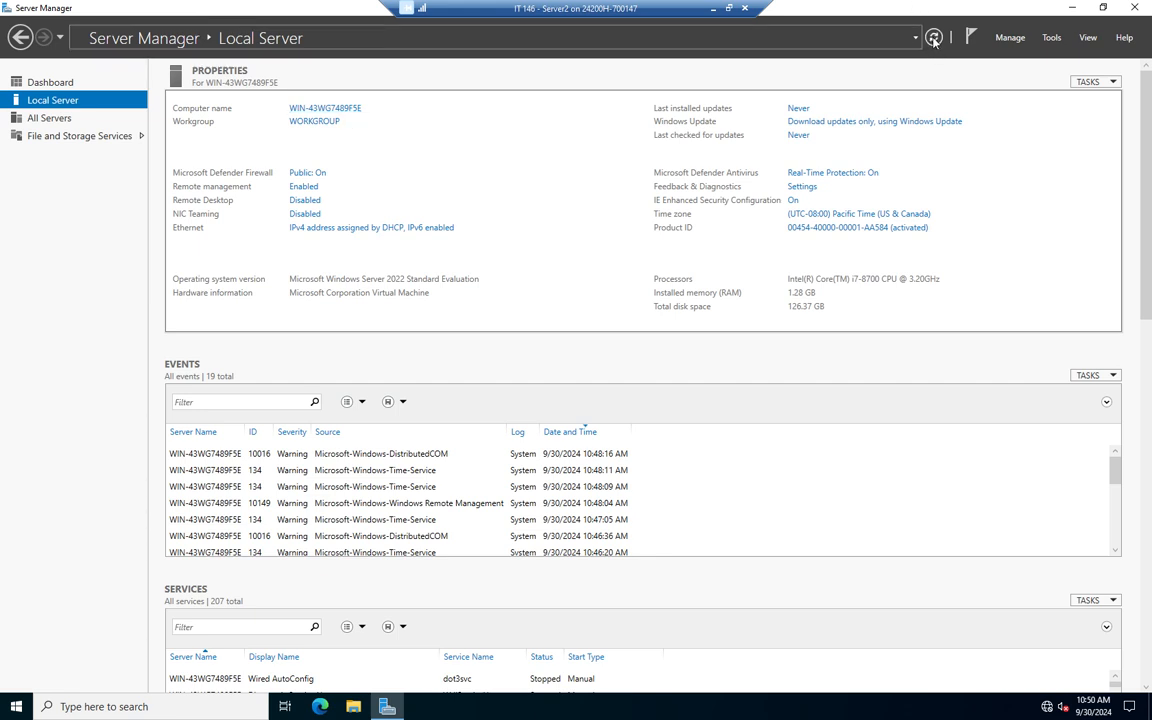
pyautogui.moveTo(934, 37)
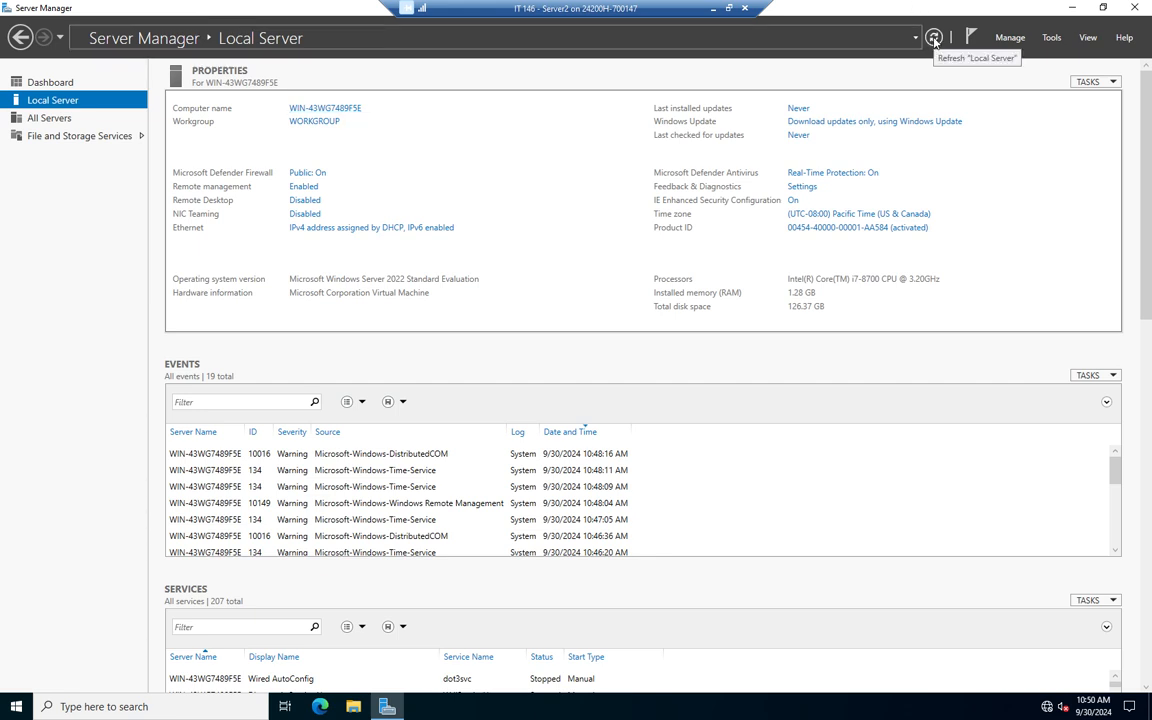
pyautogui.moveTo(390, 217)
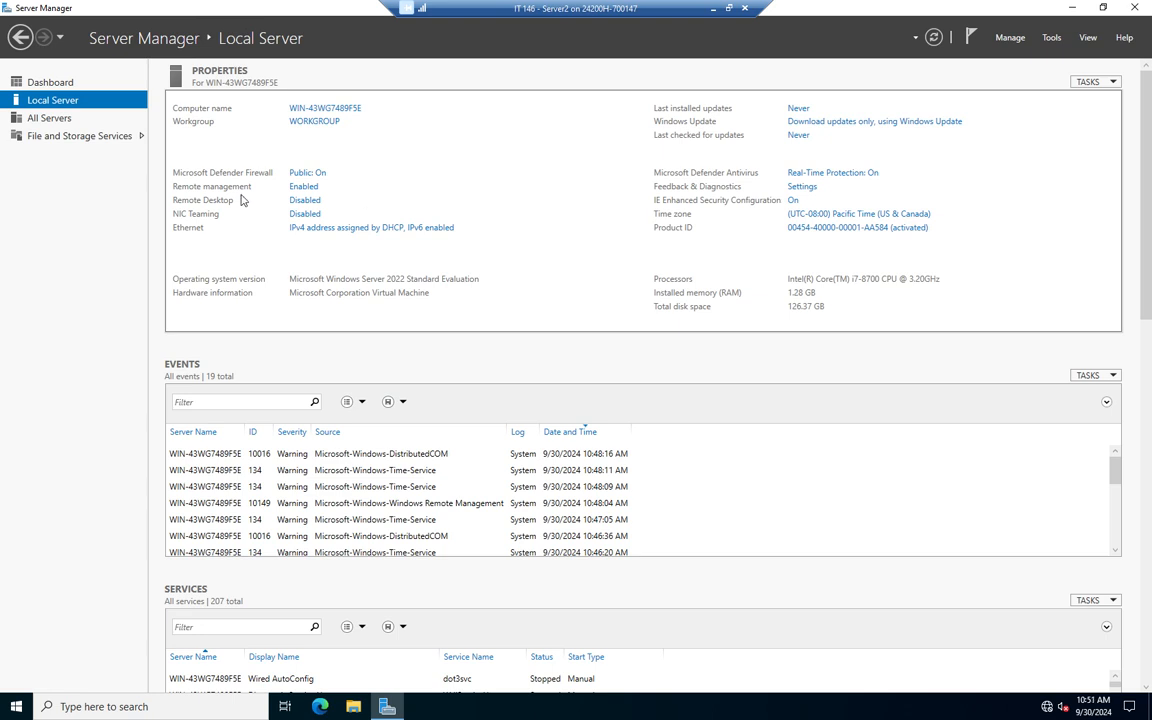
pyautogui.moveTo(371, 227)
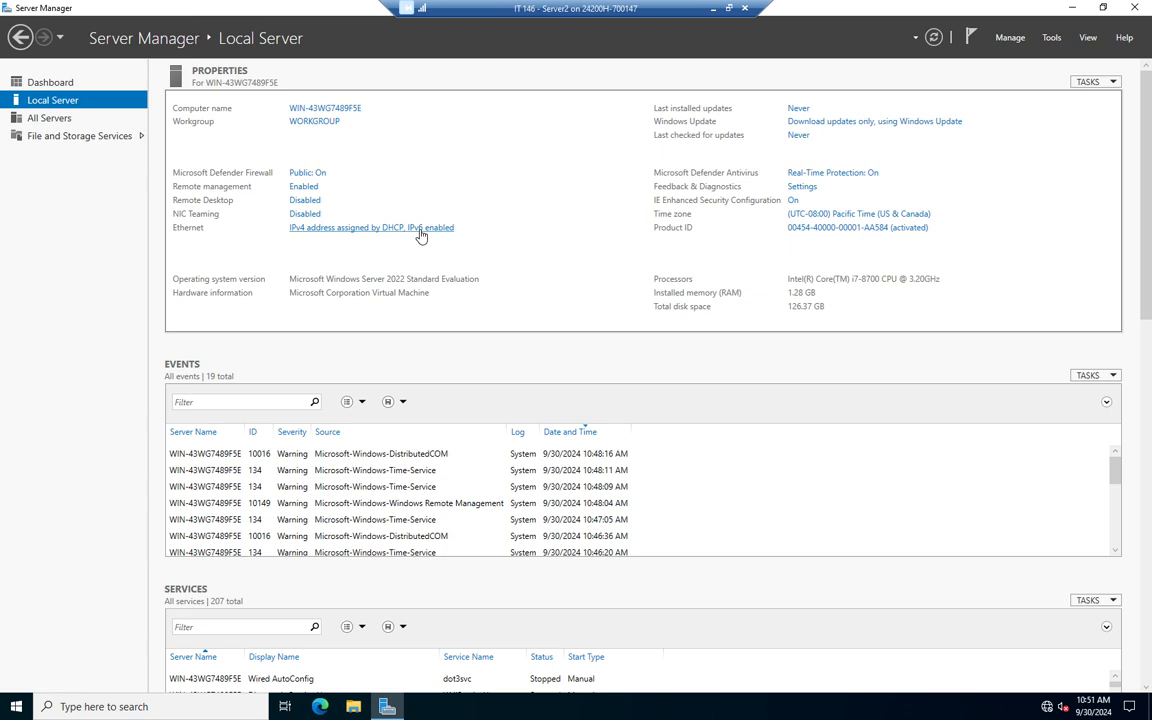
# Step: Bring up Network Connections showing the Ethernet adapter, after closing and reopening it once
pyautogui.click(370, 227)
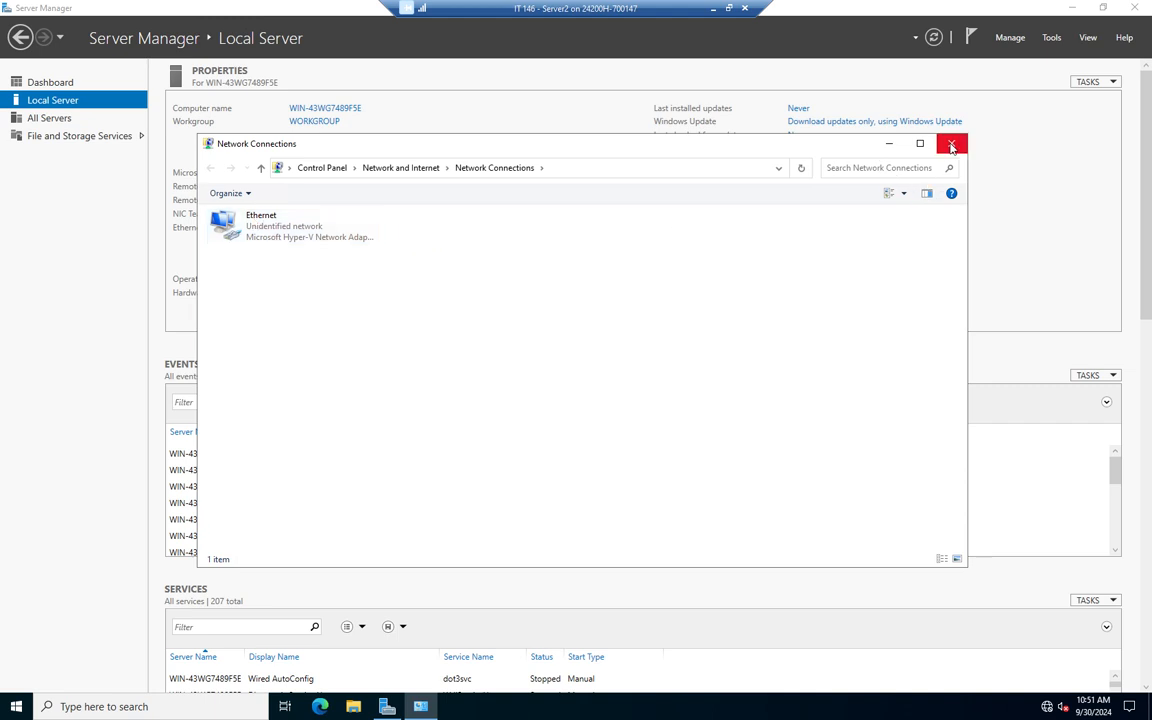
pyautogui.click(951, 143)
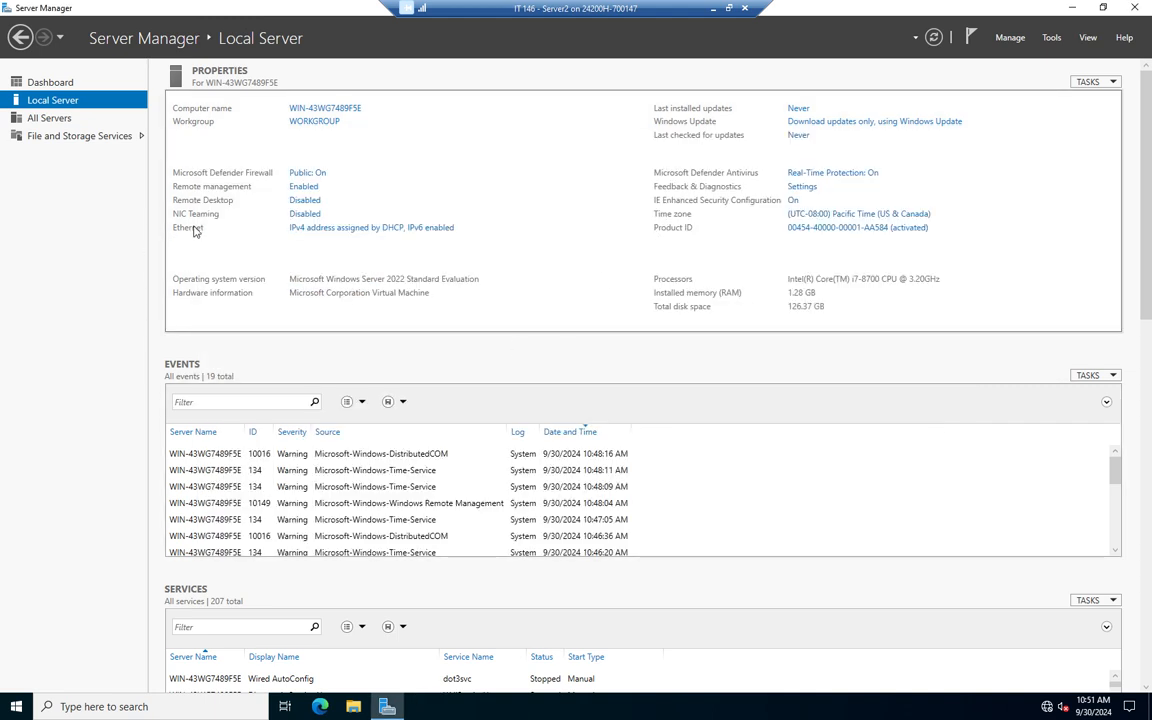
pyautogui.moveTo(358, 230)
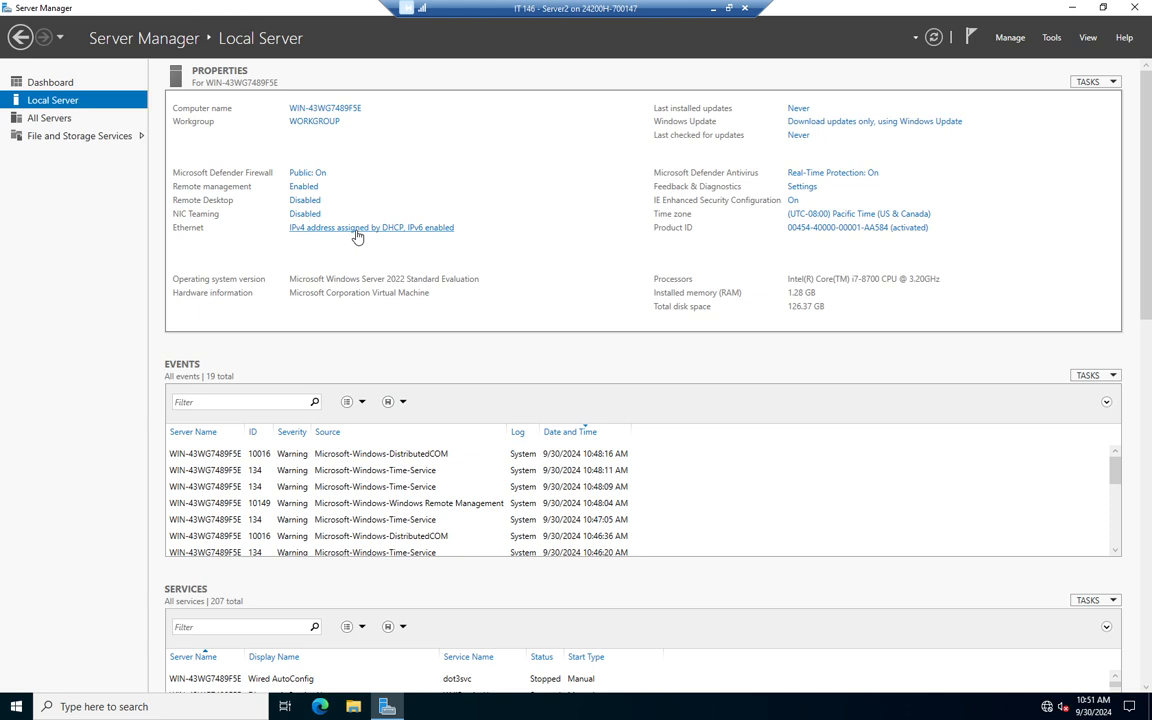
pyautogui.click(371, 227)
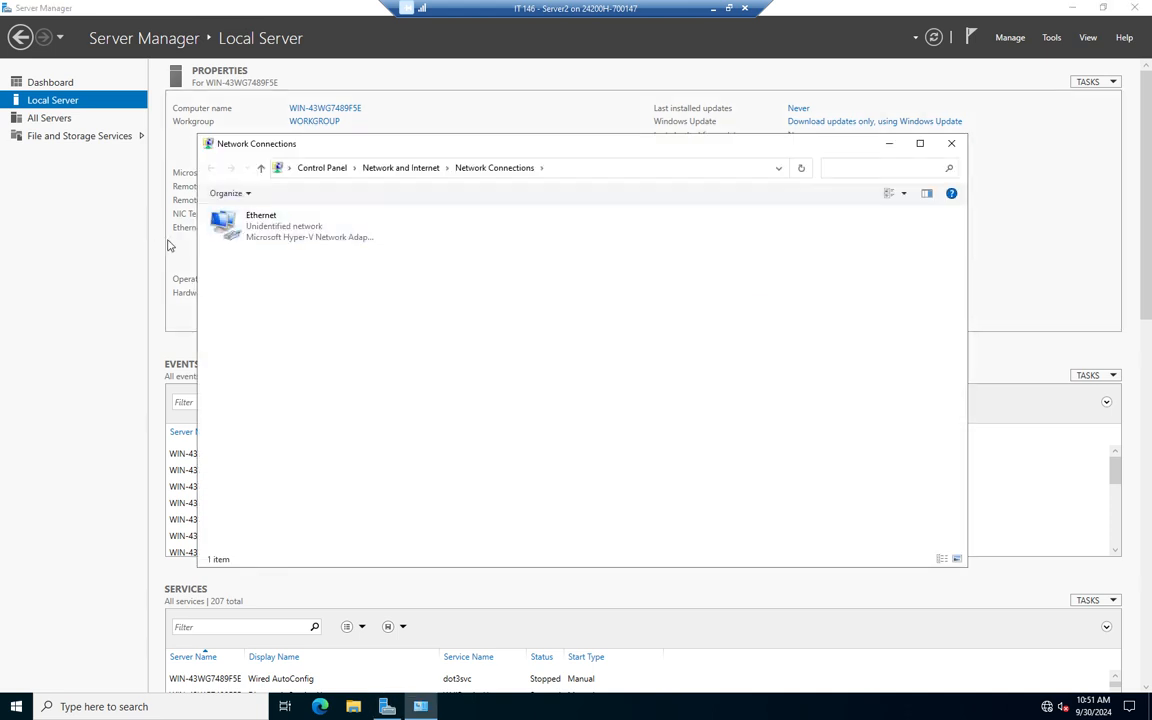
pyautogui.moveTo(790, 245)
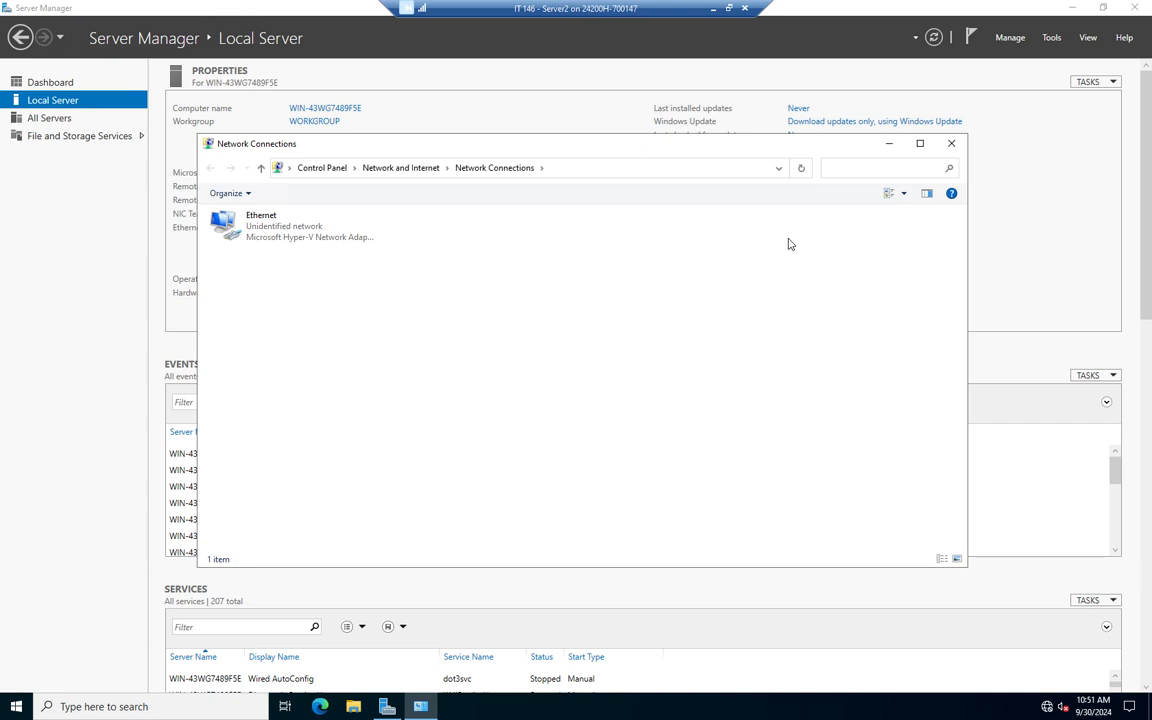
pyautogui.moveTo(207, 243)
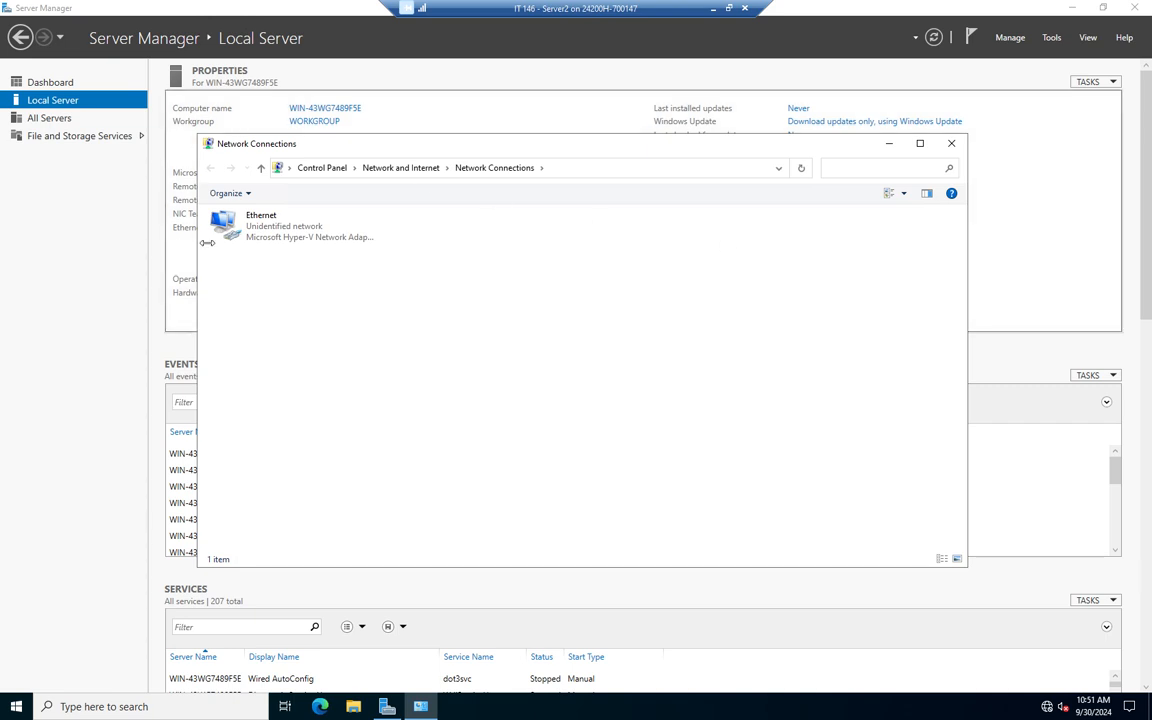
pyautogui.moveTo(625, 282)
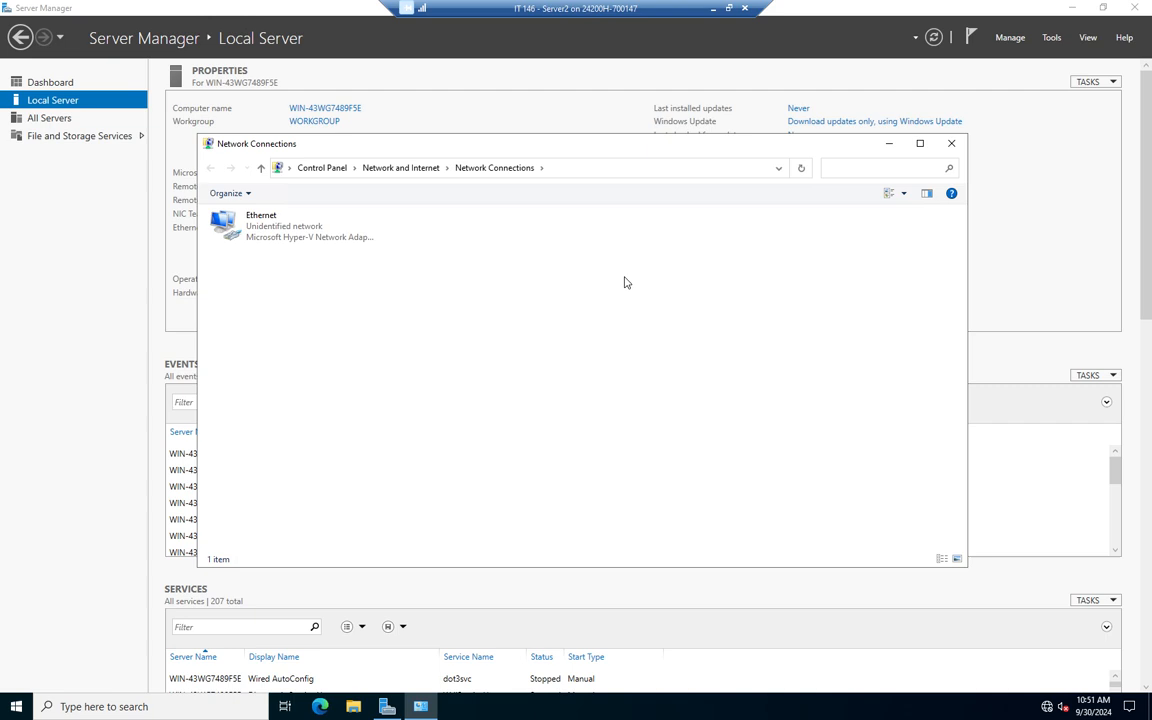
pyautogui.moveTo(415, 268)
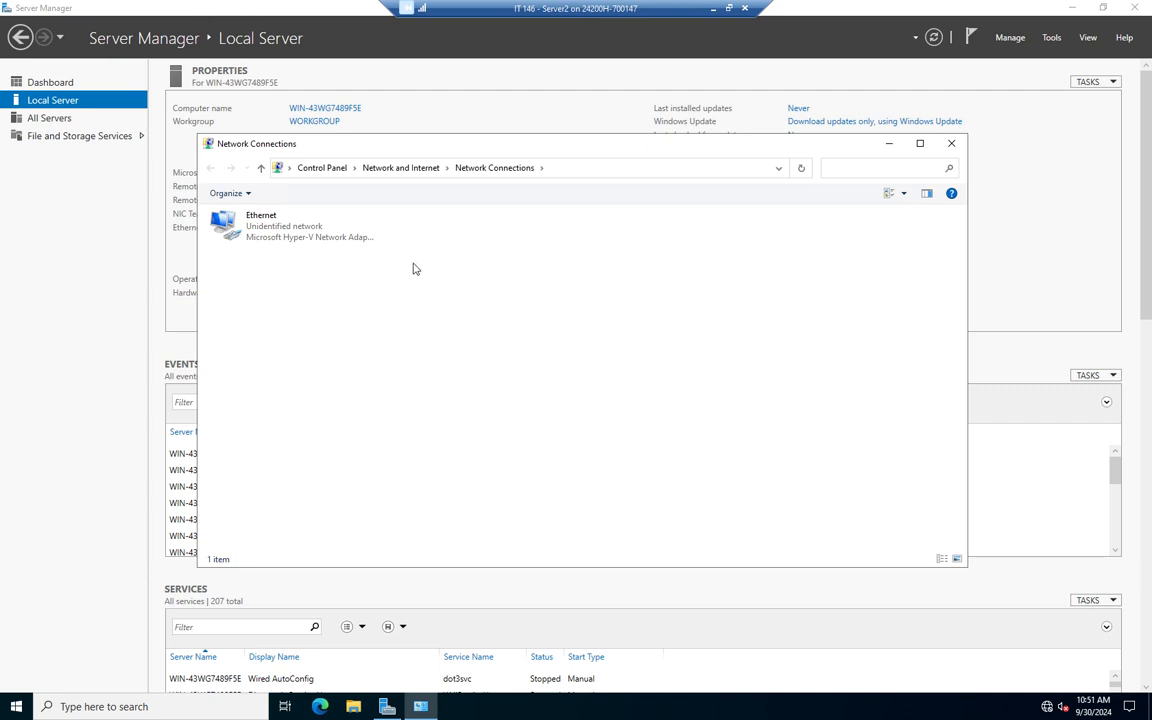
# Step: Open the Ethernet adapter's Internet Protocol Version 4 (TCP/IPv4) properties
pyautogui.click(290, 225)
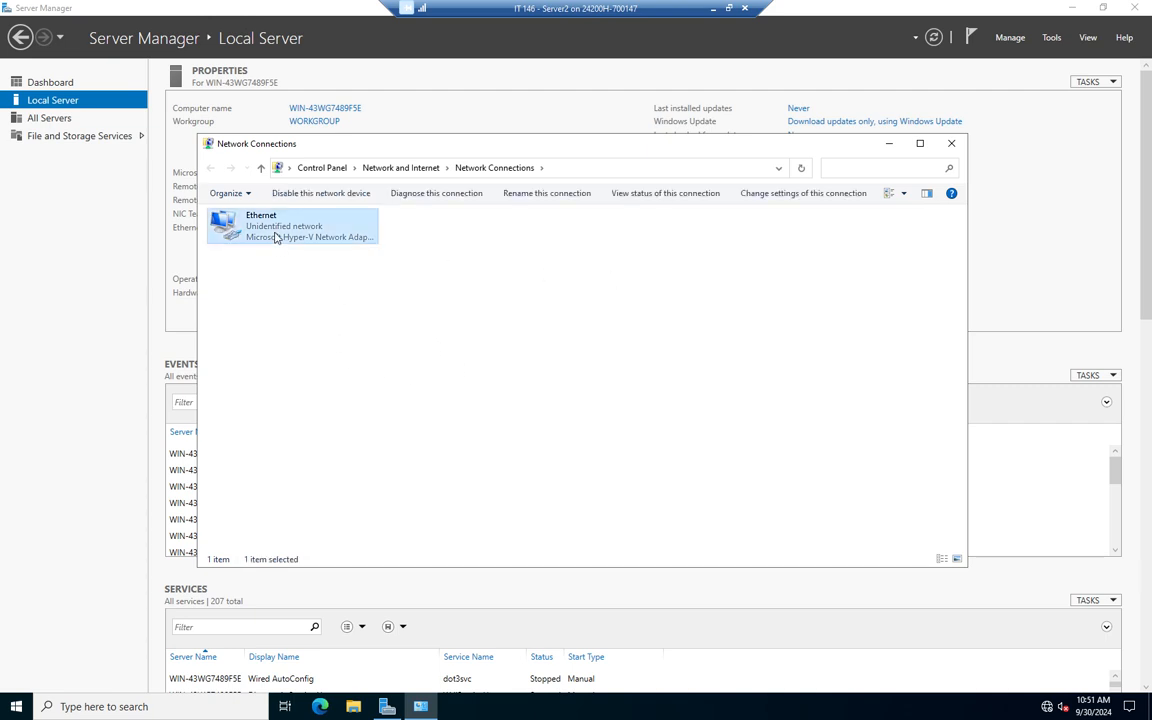
pyautogui.rightClick(290, 225)
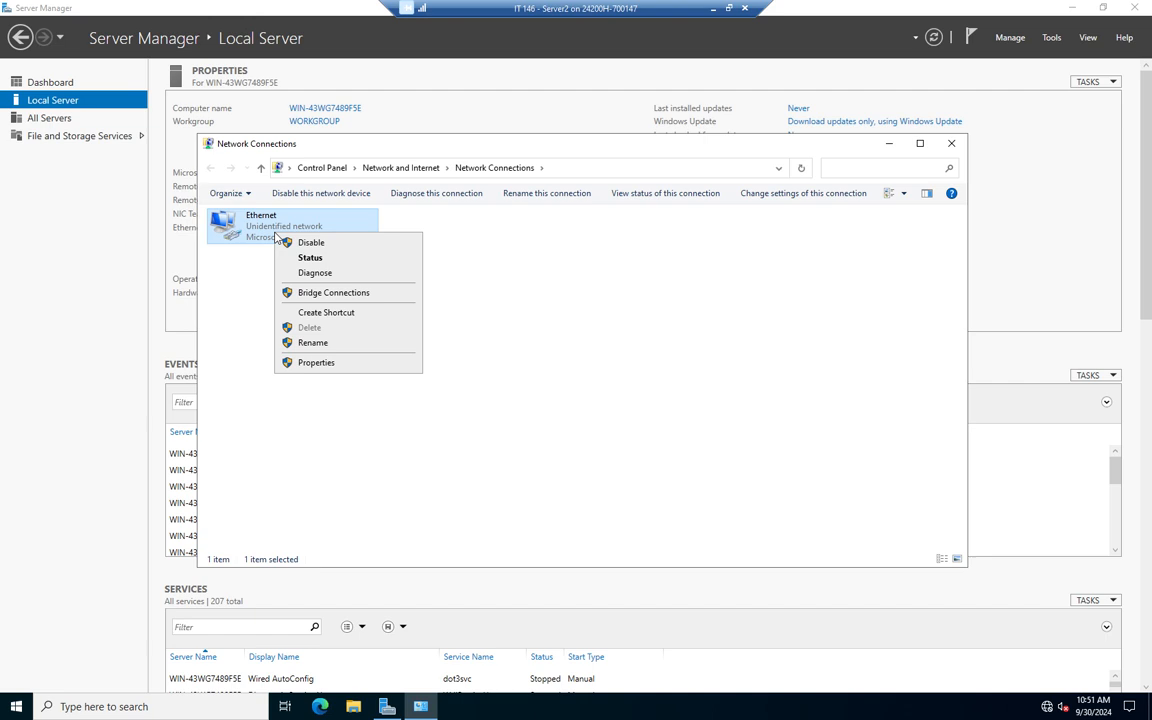
pyautogui.click(316, 362)
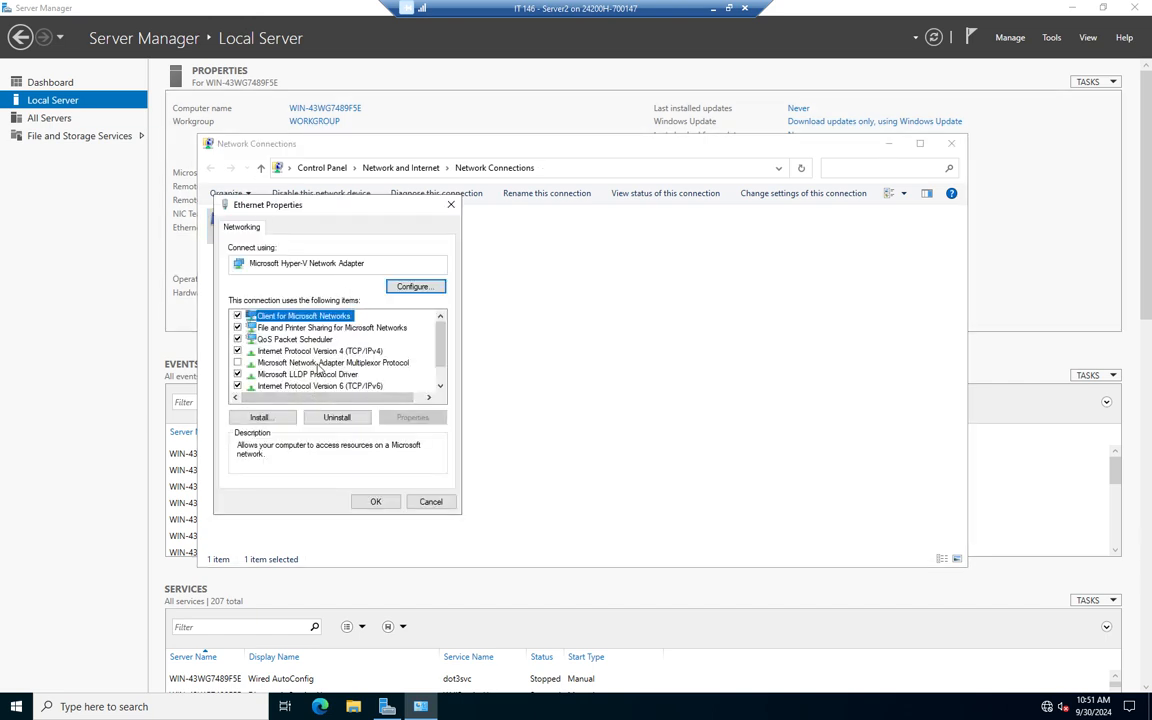
pyautogui.moveTo(252, 356)
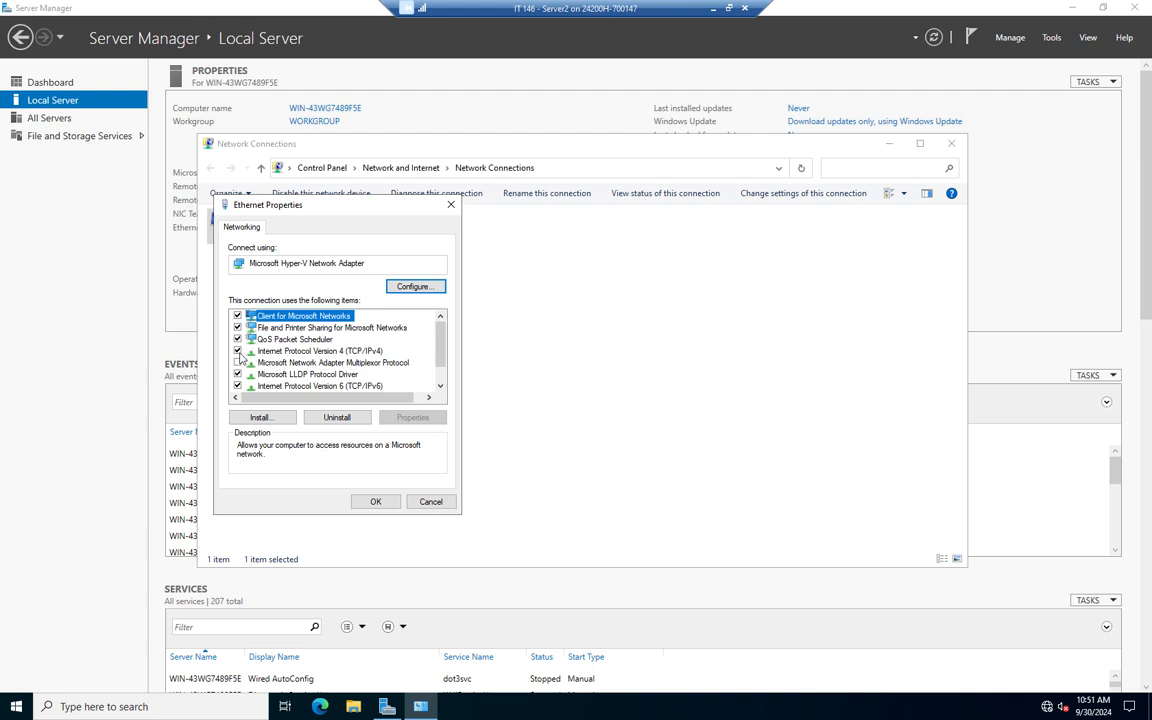
pyautogui.click(320, 350)
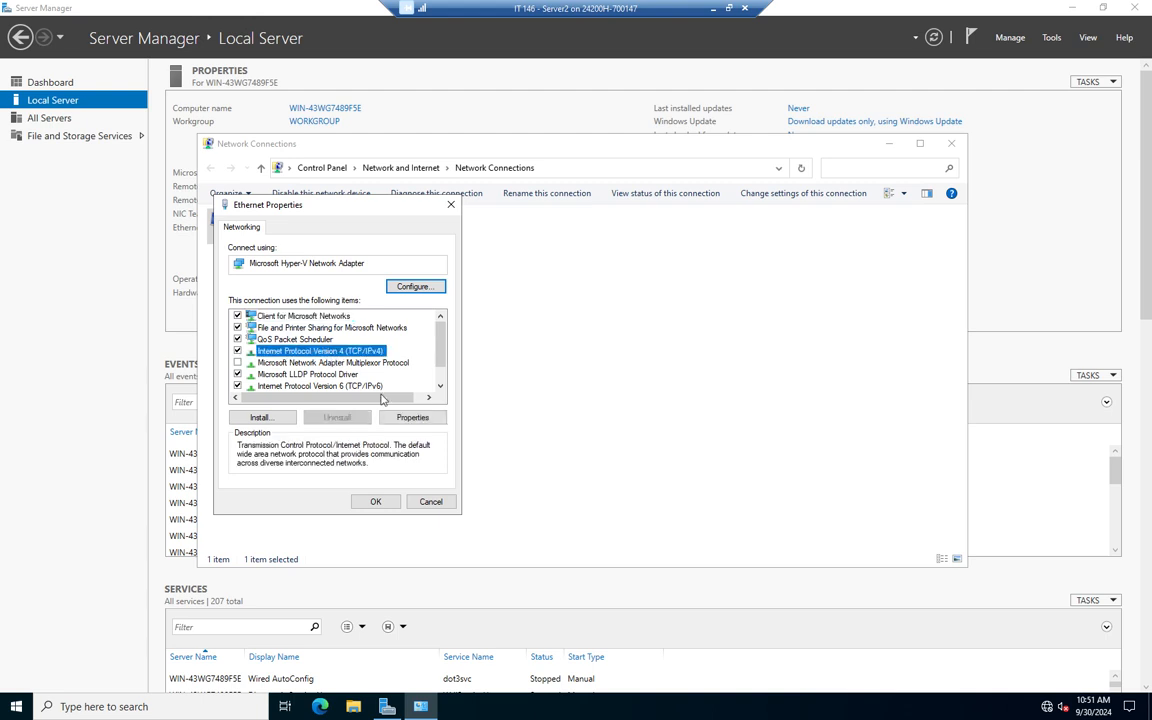
pyautogui.click(412, 417)
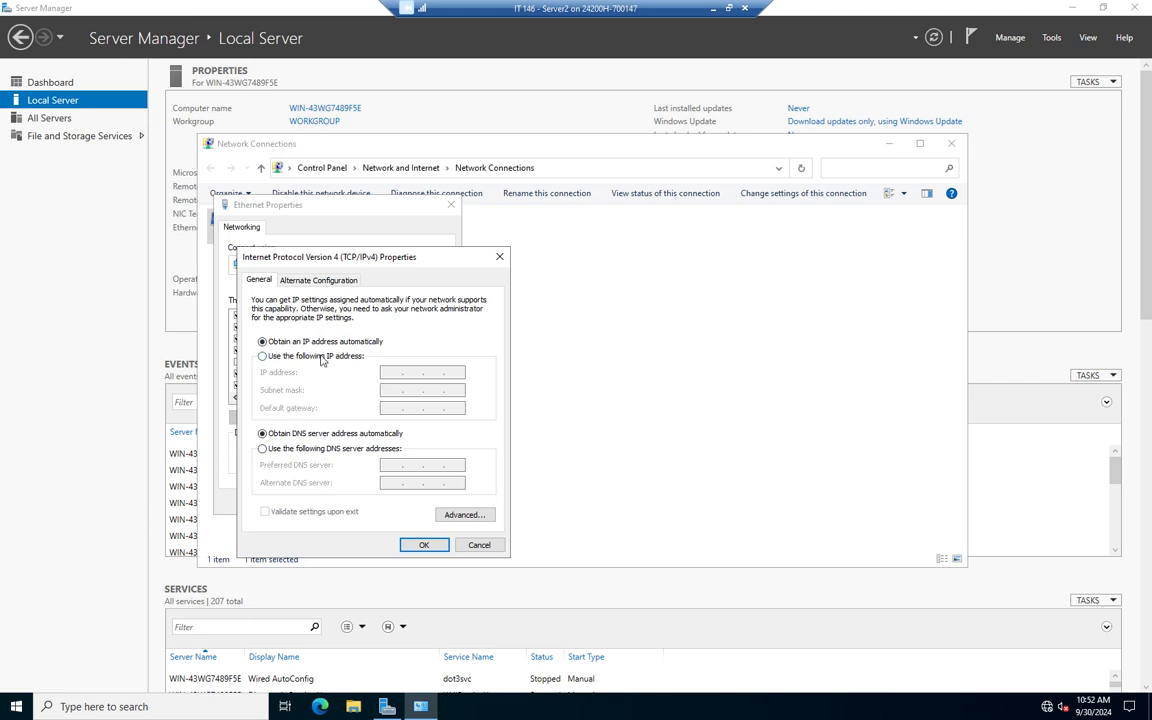
# Step: Set static IPv4 10.1.1.11, mask 255.255.255.0, gateway 10.1.1.1, DNS 10.1.1.11, and apply
pyautogui.click(262, 356)
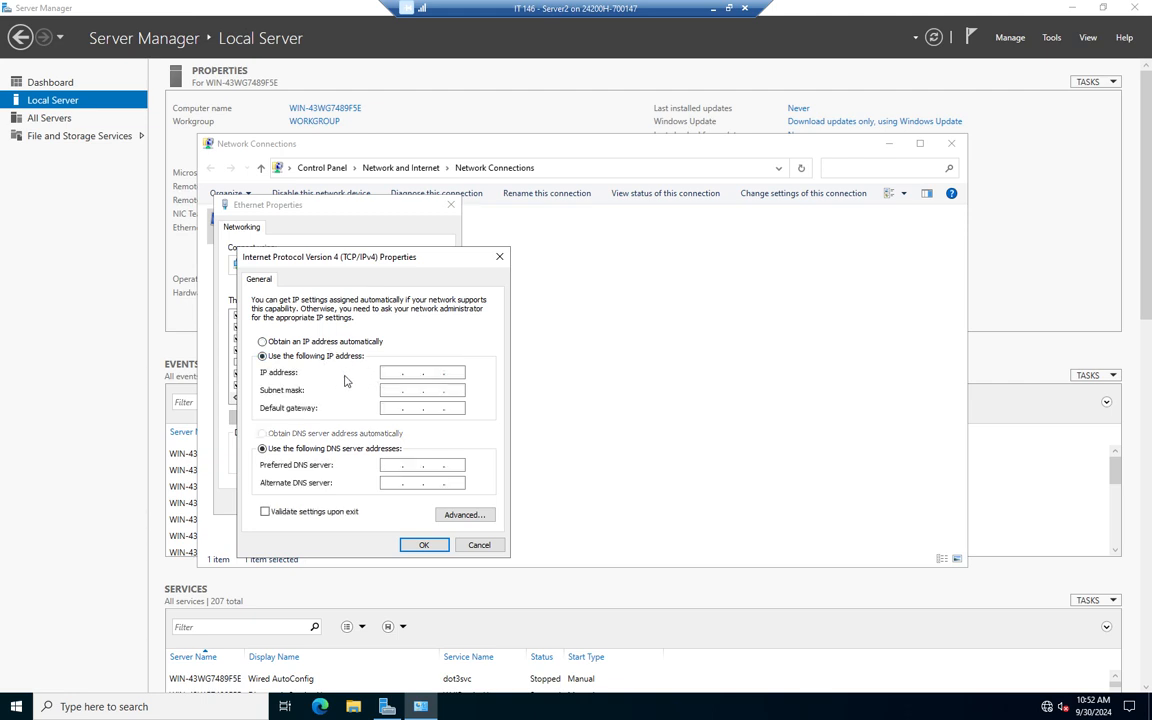
pyautogui.click(422, 372)
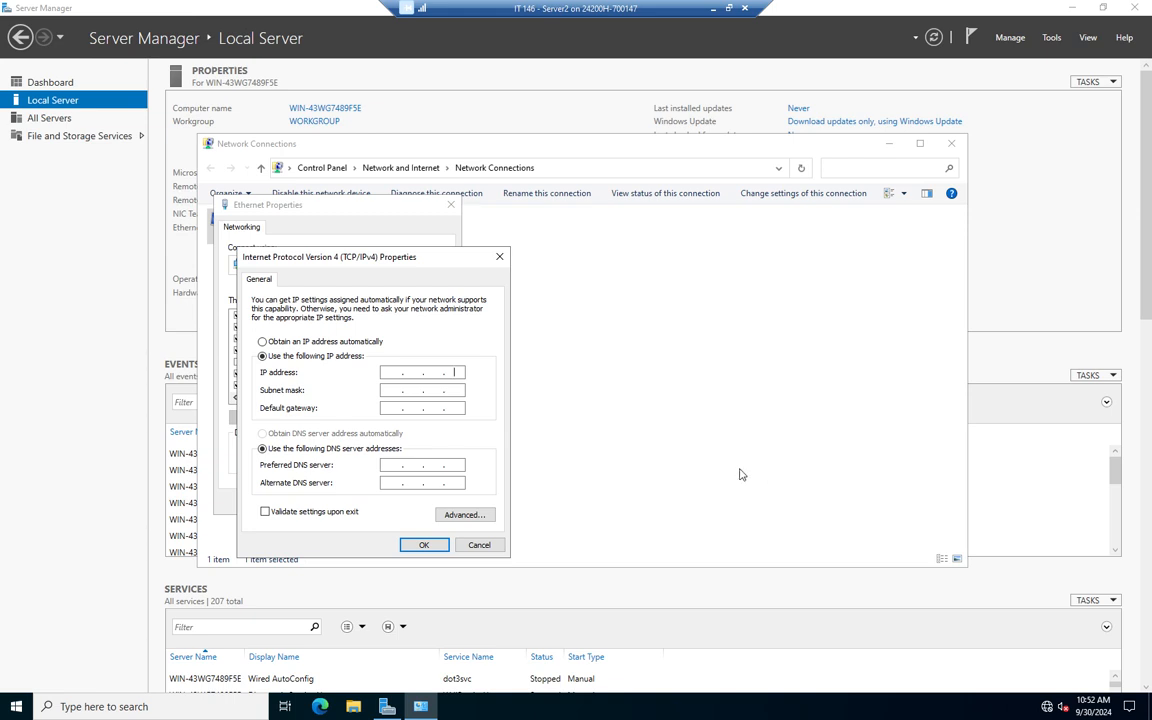
pyautogui.write('10')
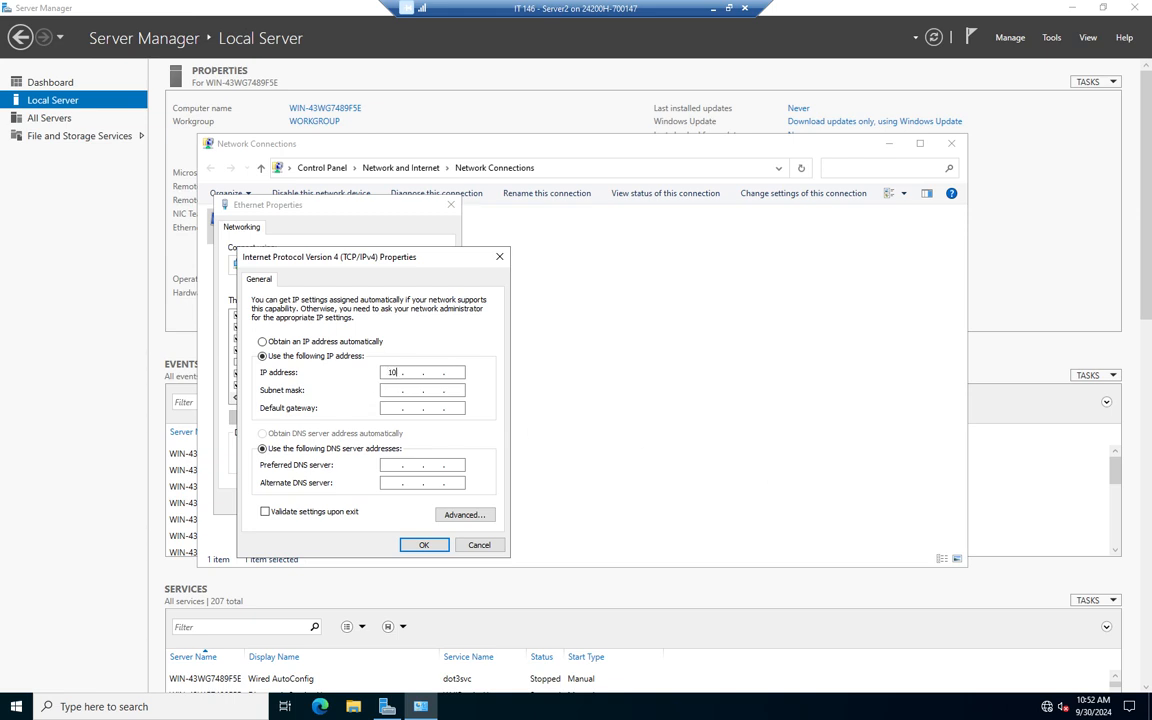
pyautogui.write('1.1.1')
pyautogui.click(422, 390)
pyautogui.write('255 . 255 . 255 . 0')
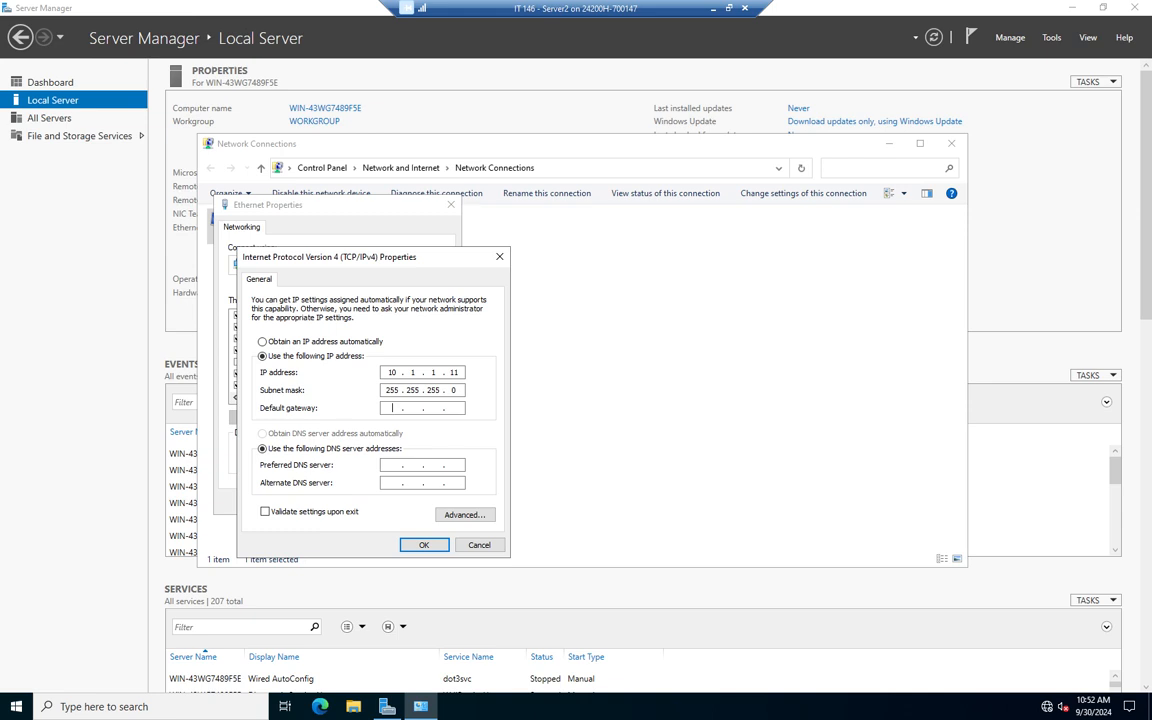
pyautogui.write('10 .  .  .')
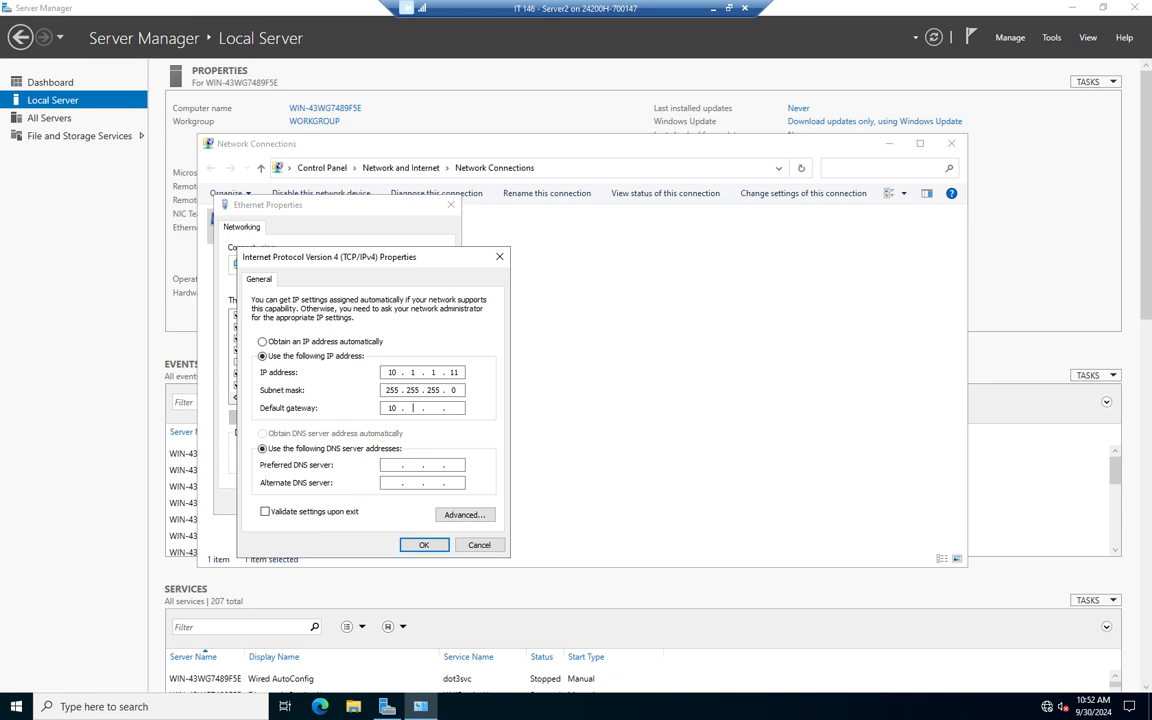
pyautogui.write('1')
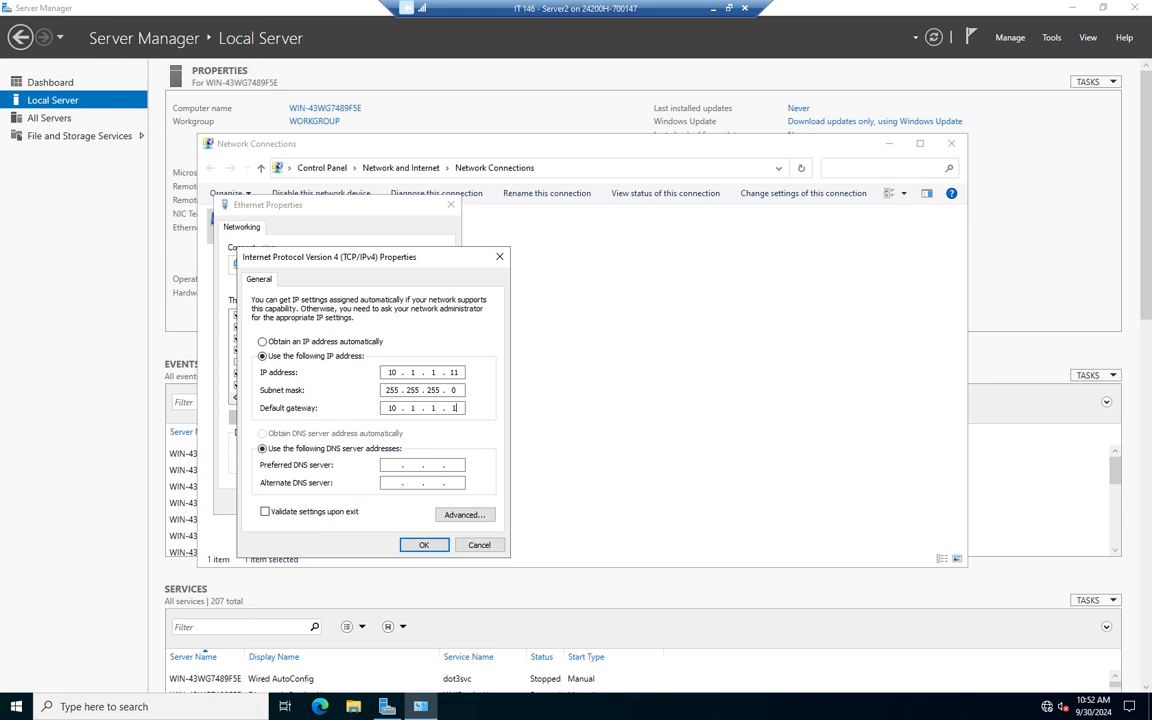
pyautogui.click(420, 465)
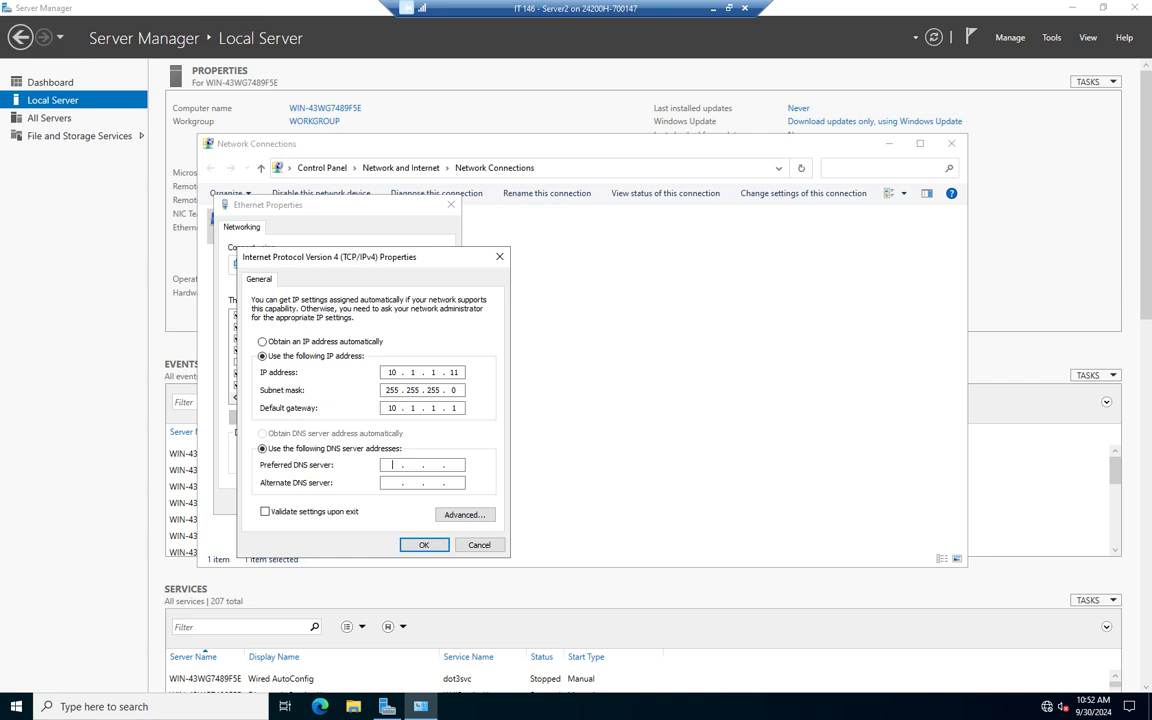
pyautogui.write('10.1.1.')
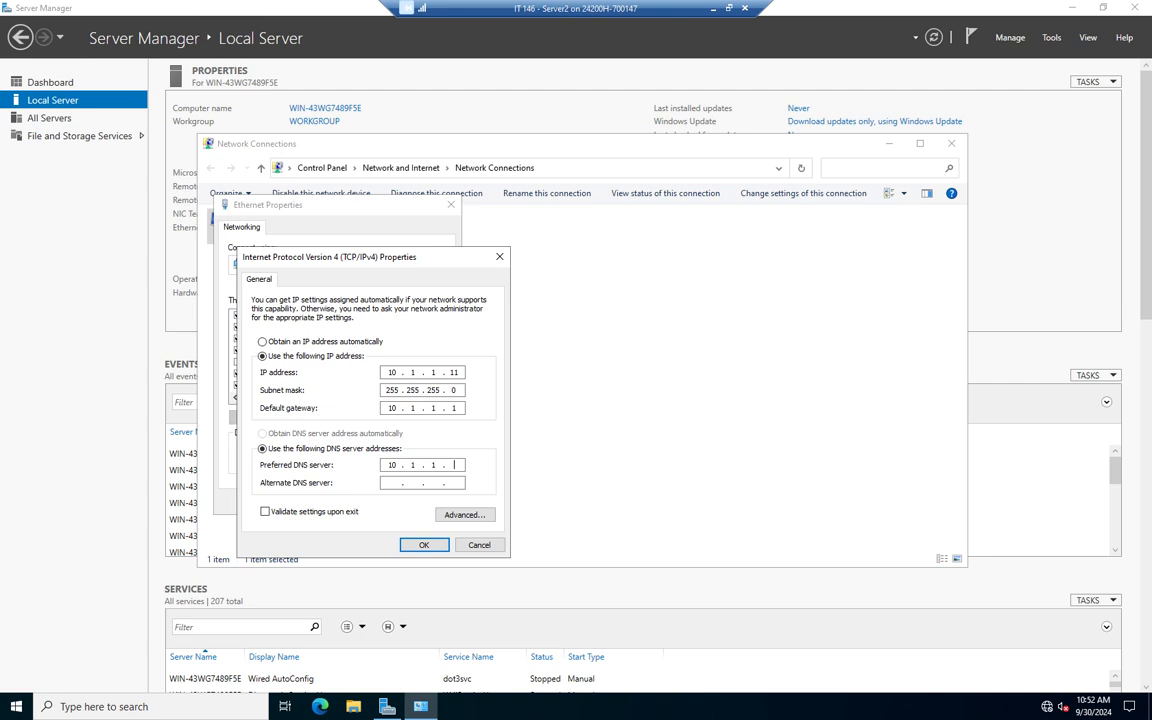
pyautogui.write('11')
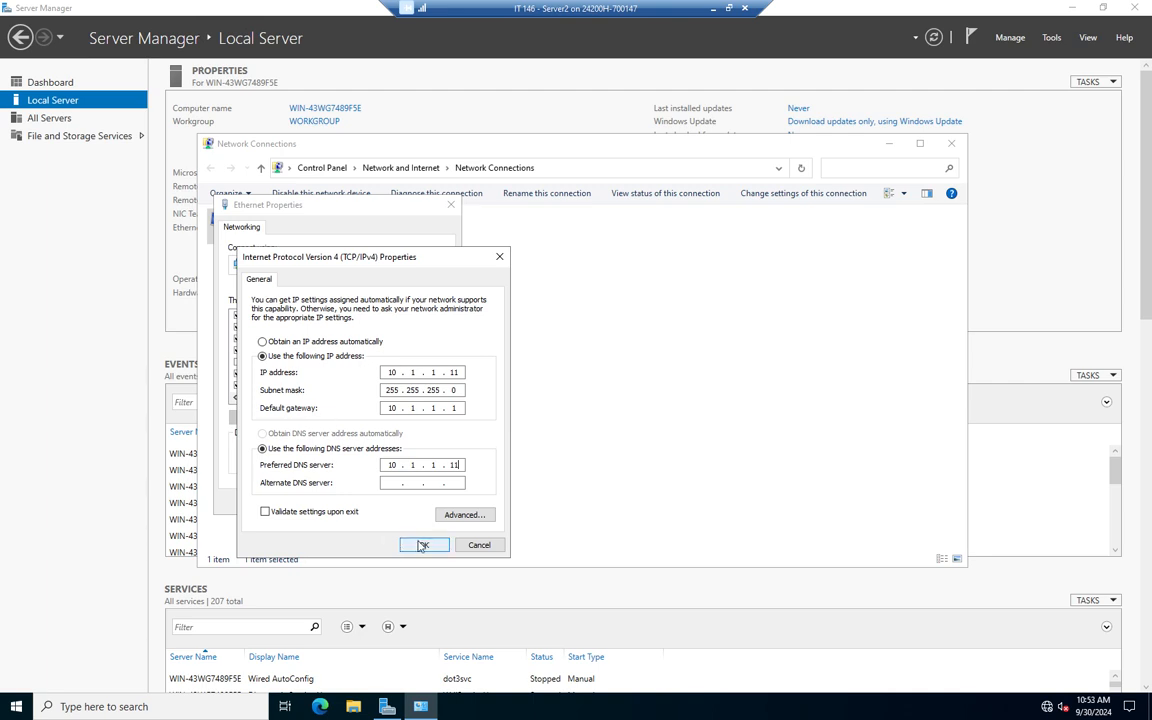
pyautogui.click(423, 544)
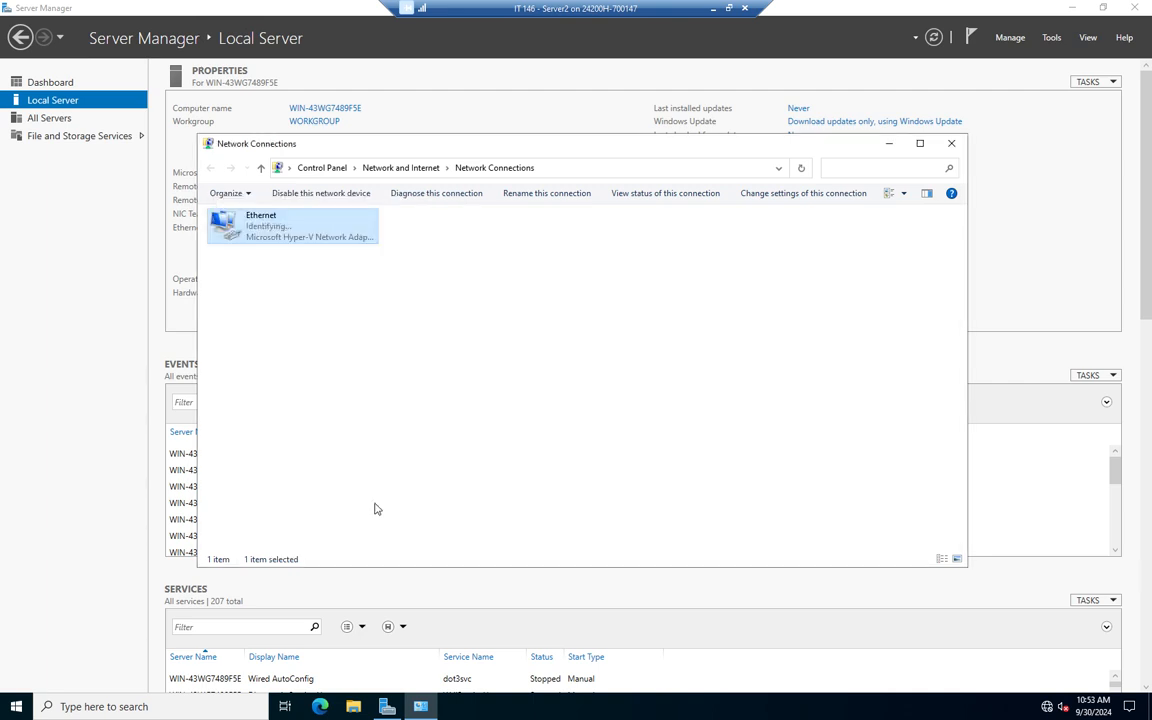
pyautogui.moveTo(433, 295)
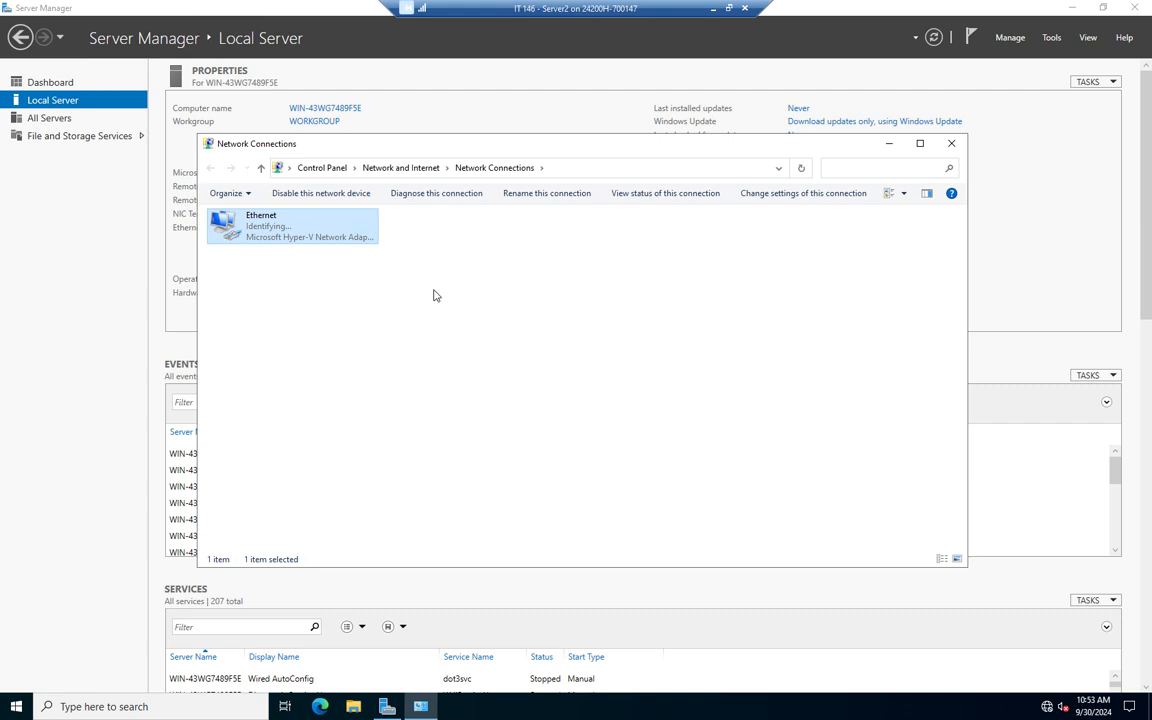
# Step: Close Network Connections so Local Server lists Ethernet at 10.1.1.11
pyautogui.click(951, 143)
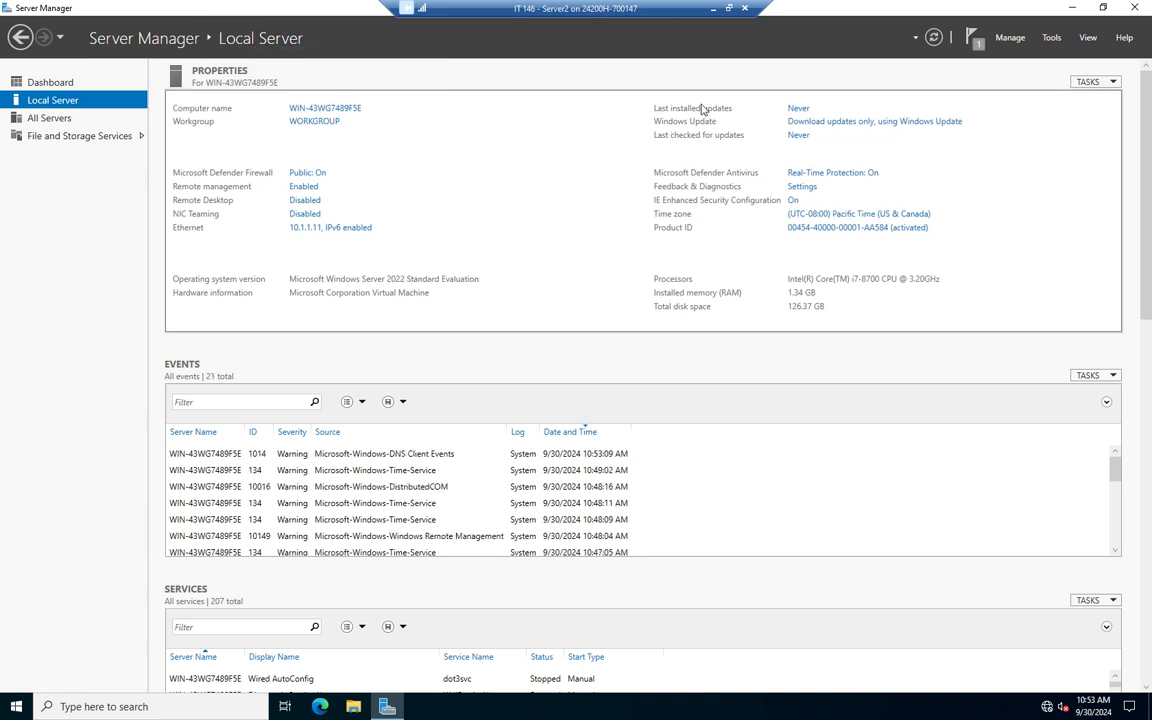
pyautogui.moveTo(700, 109)
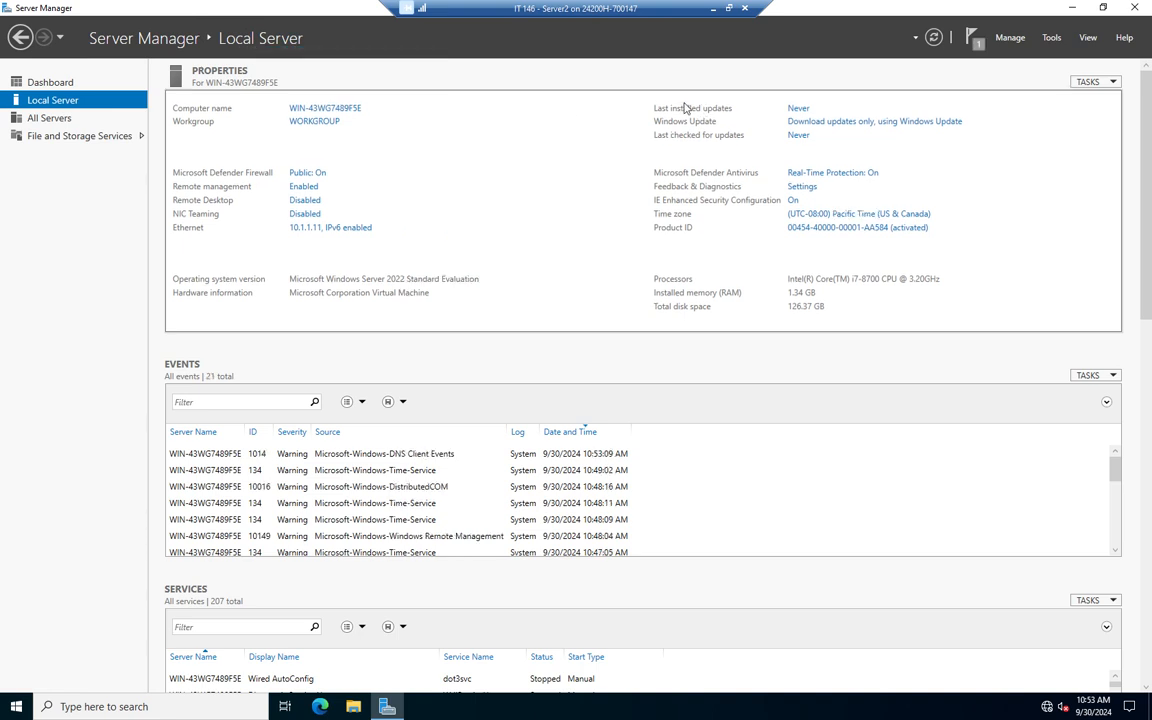
pyautogui.moveTo(325, 108)
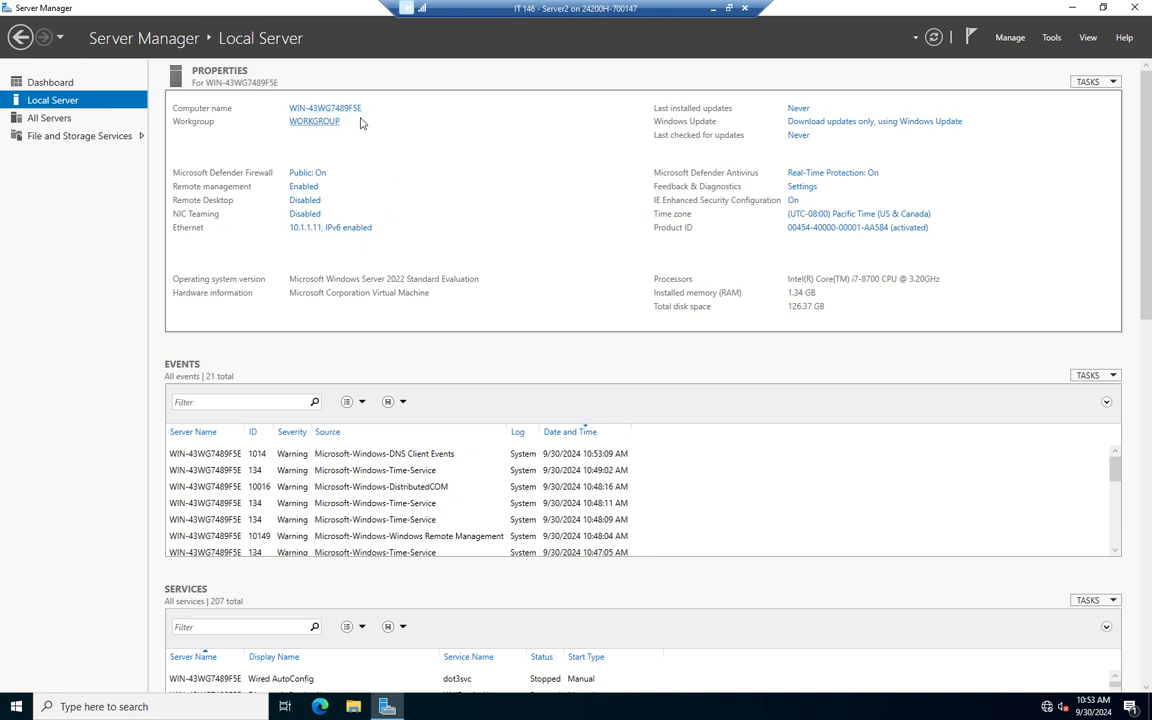
pyautogui.moveTo(321, 105)
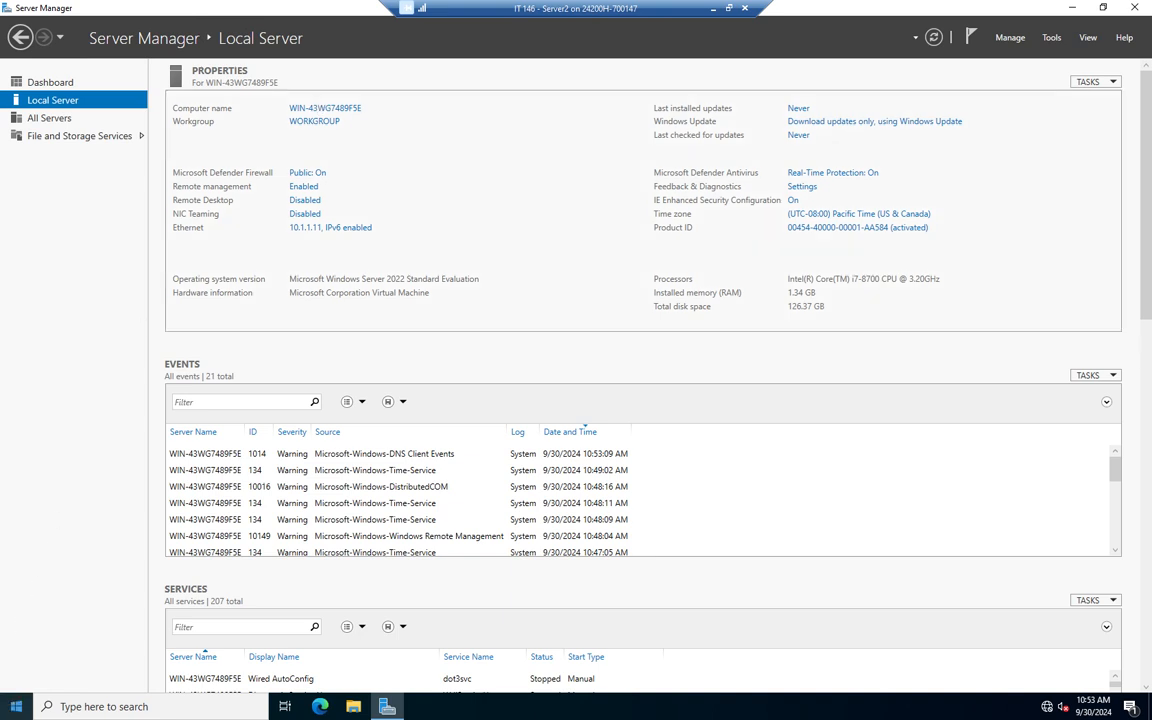
# Step: Restart the server from the Start menu's power options
pyautogui.click(15, 706)
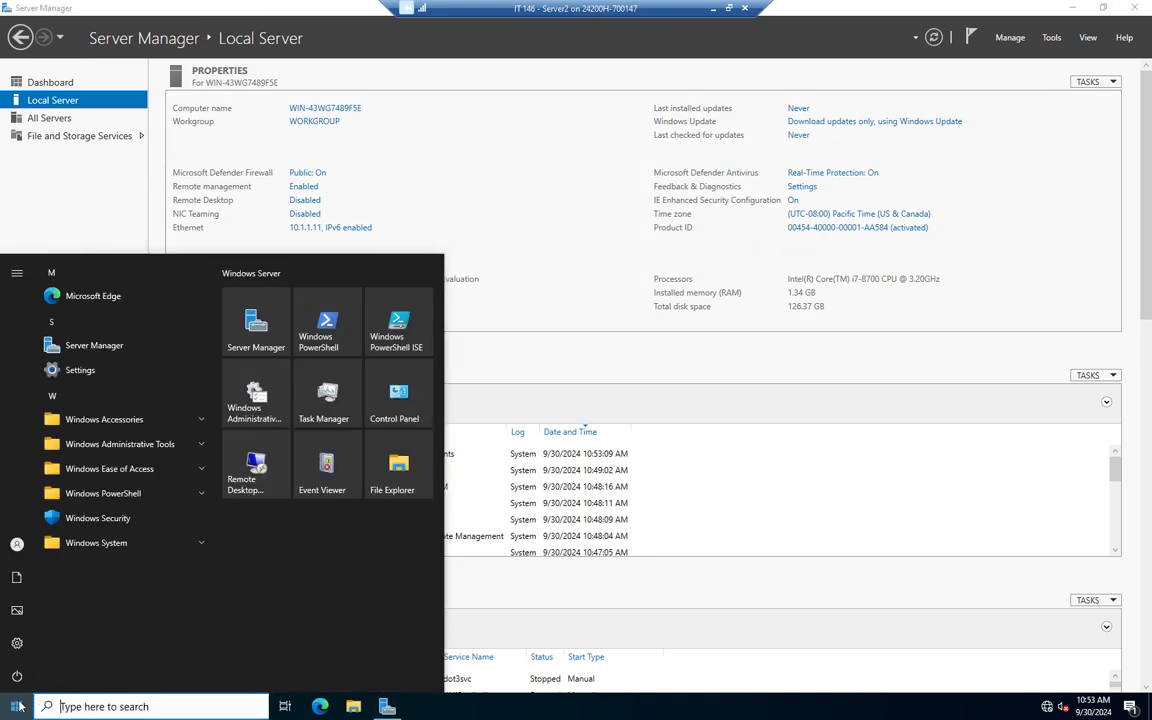
pyautogui.click(16, 676)
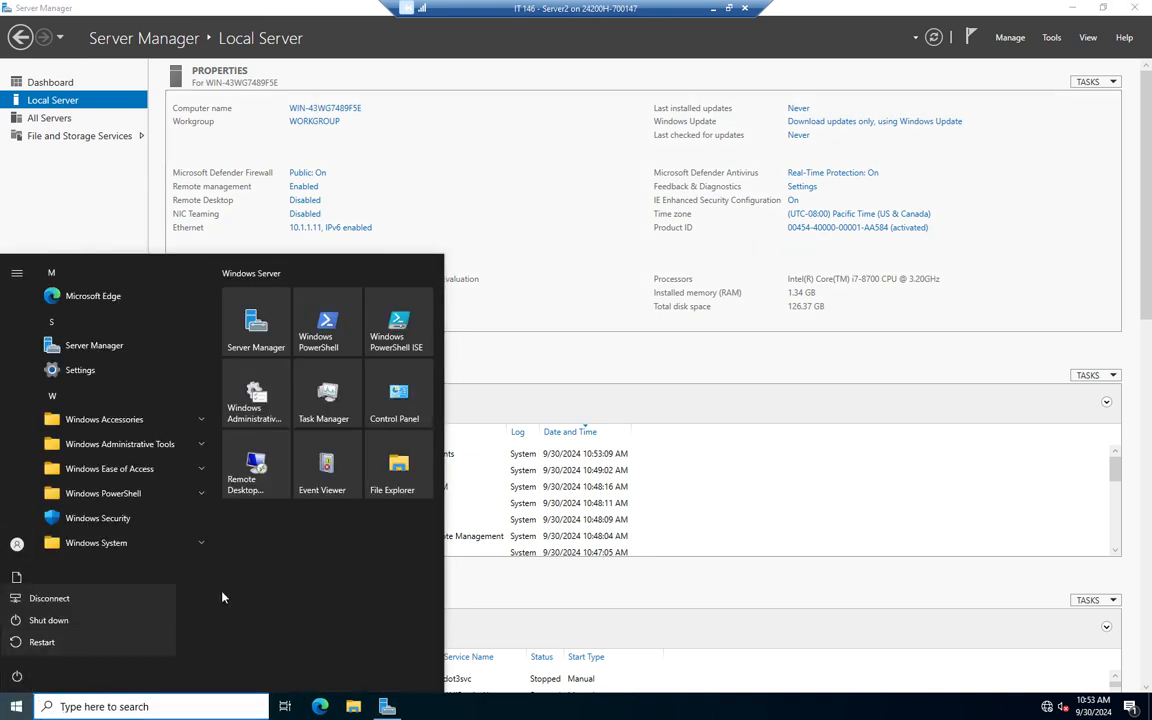
pyautogui.click(49, 620)
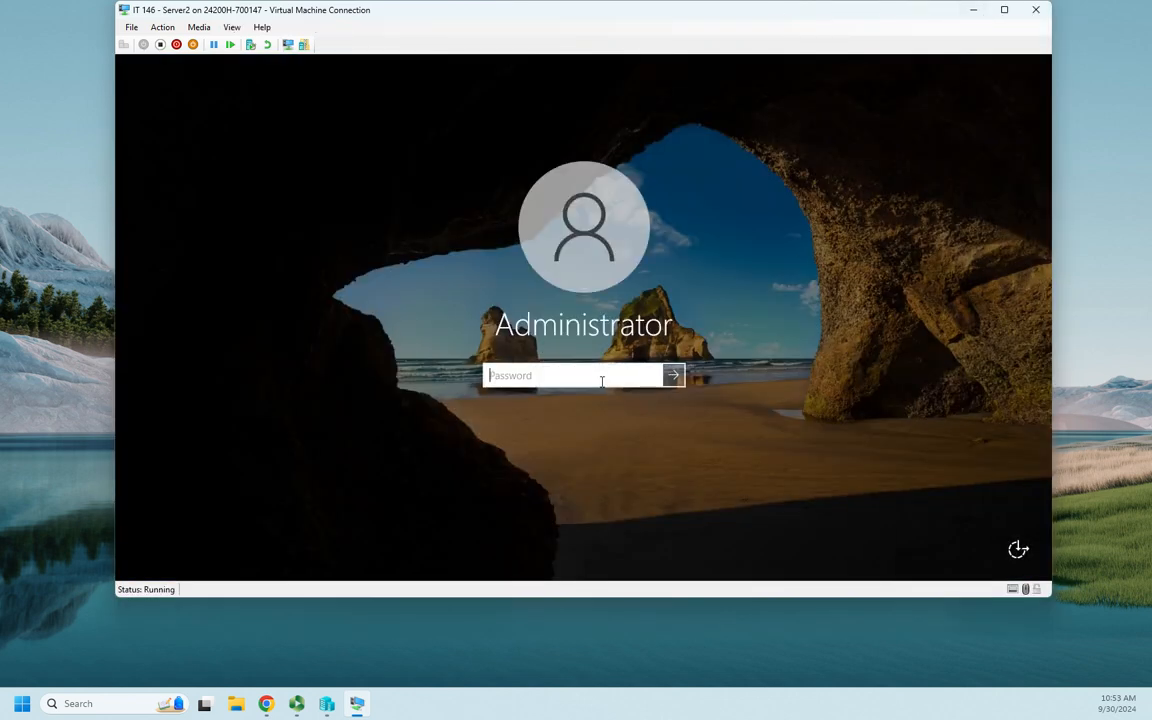
# Step: Sign back in as Administrator and close the Windows Admin Center pop-up
pyautogui.click(673, 375)
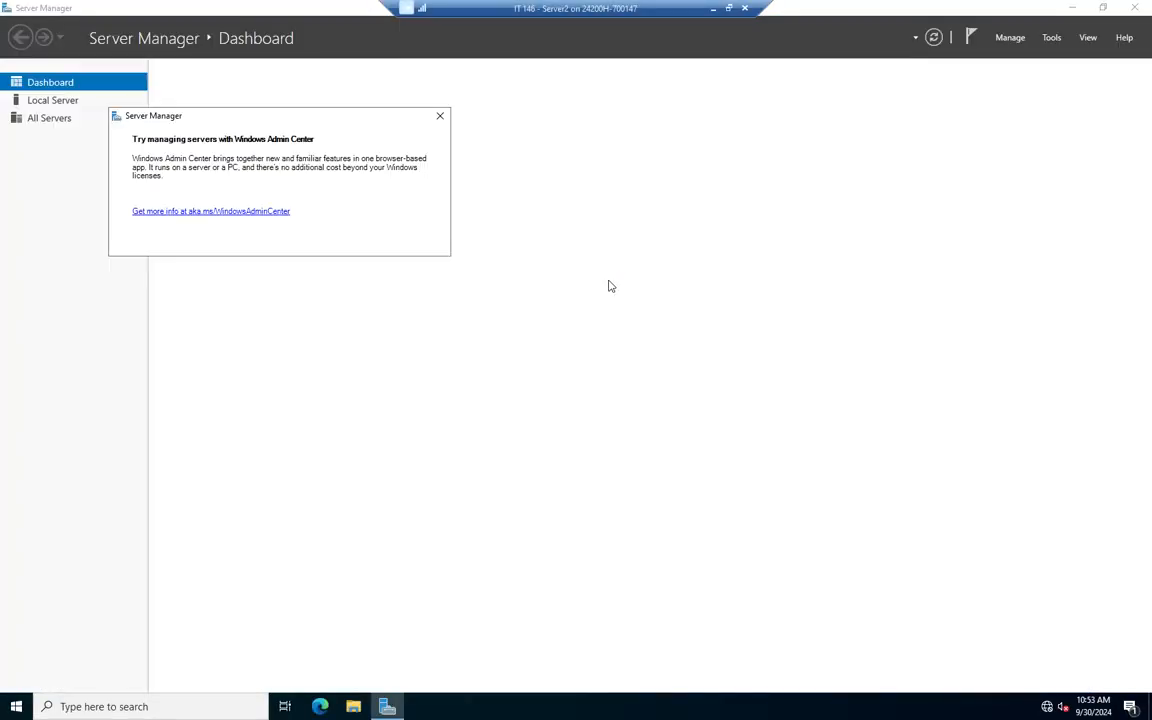
pyautogui.click(439, 116)
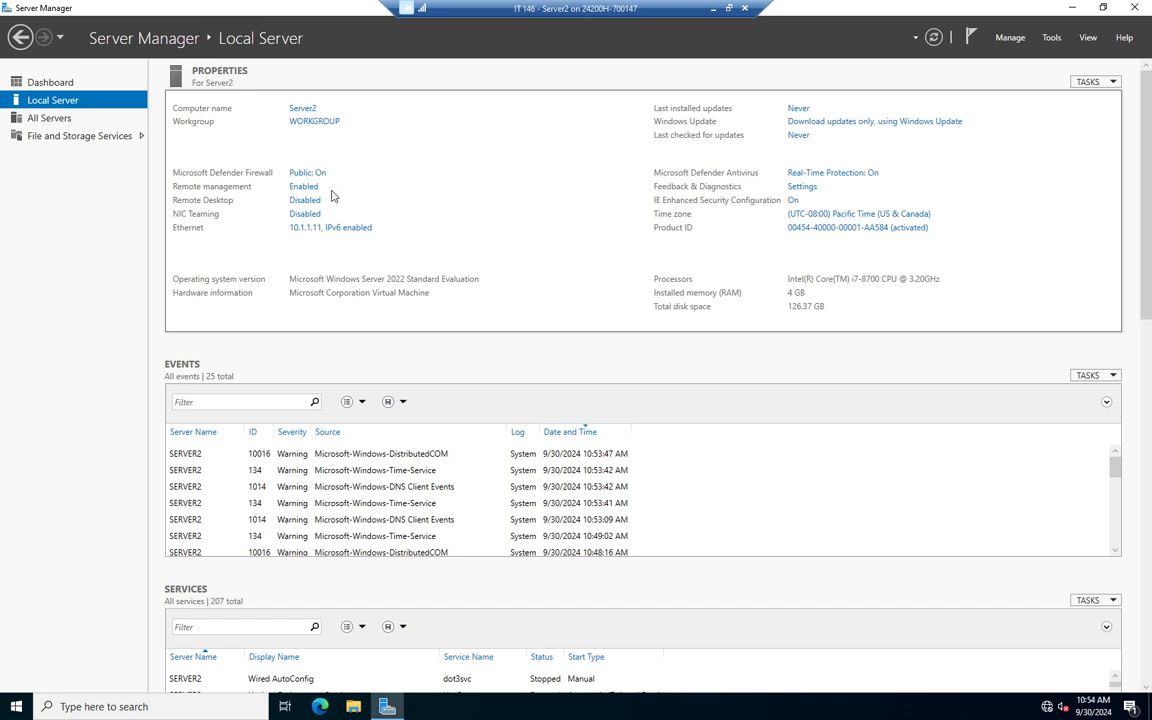
pyautogui.moveTo(175, 186)
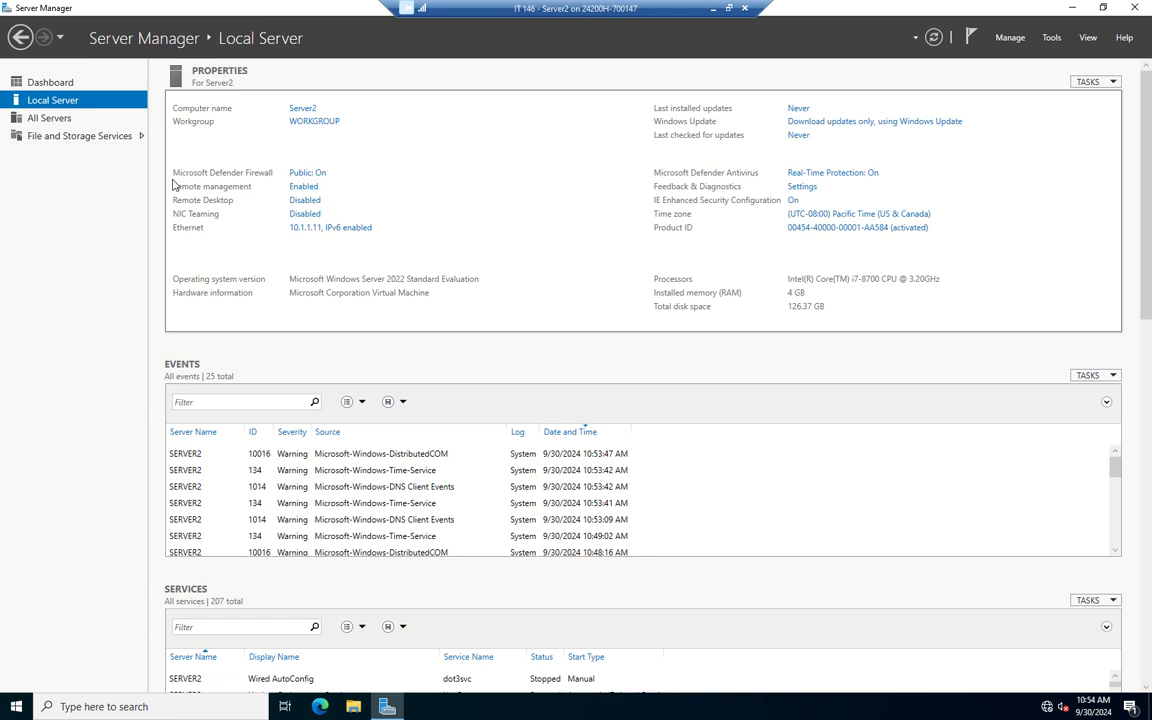
pyautogui.moveTo(304, 186)
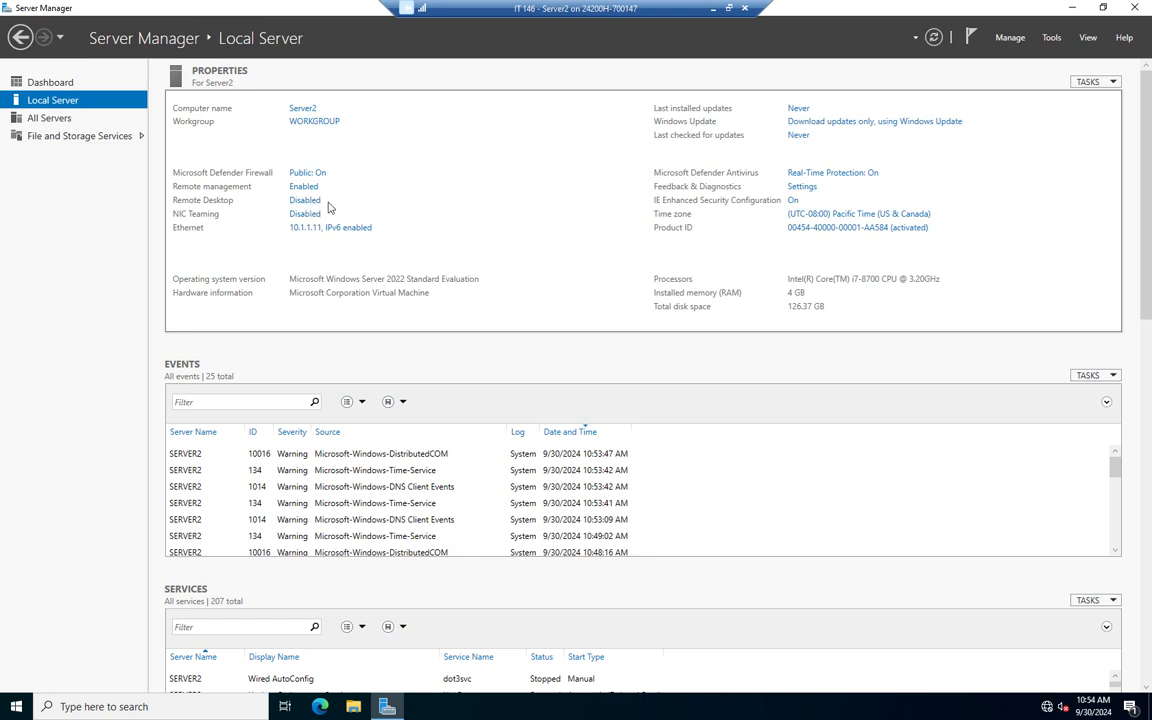
pyautogui.moveTo(275, 193)
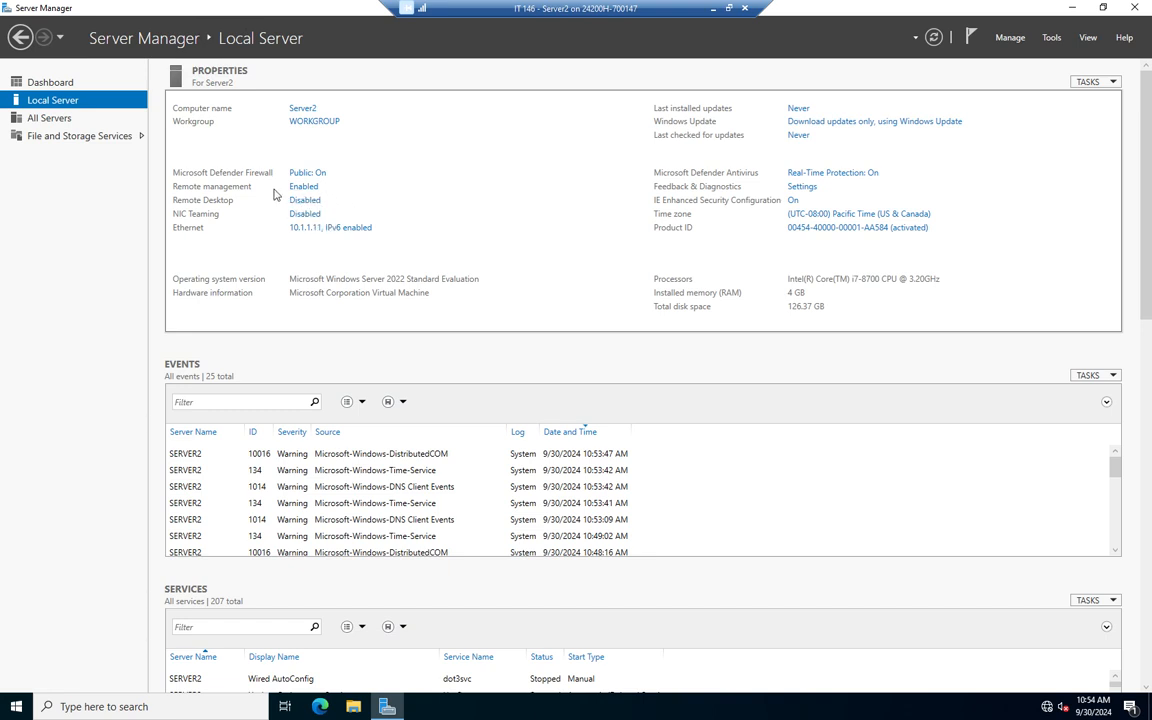
pyautogui.moveTo(285, 217)
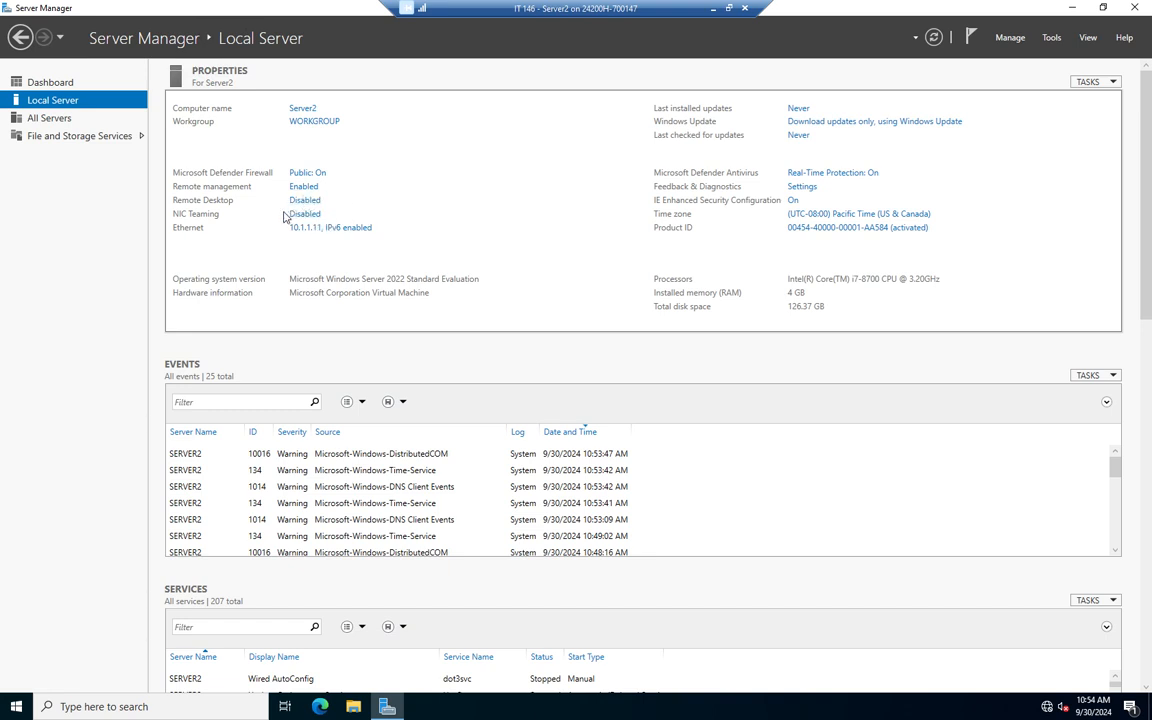
pyautogui.moveTo(305, 214)
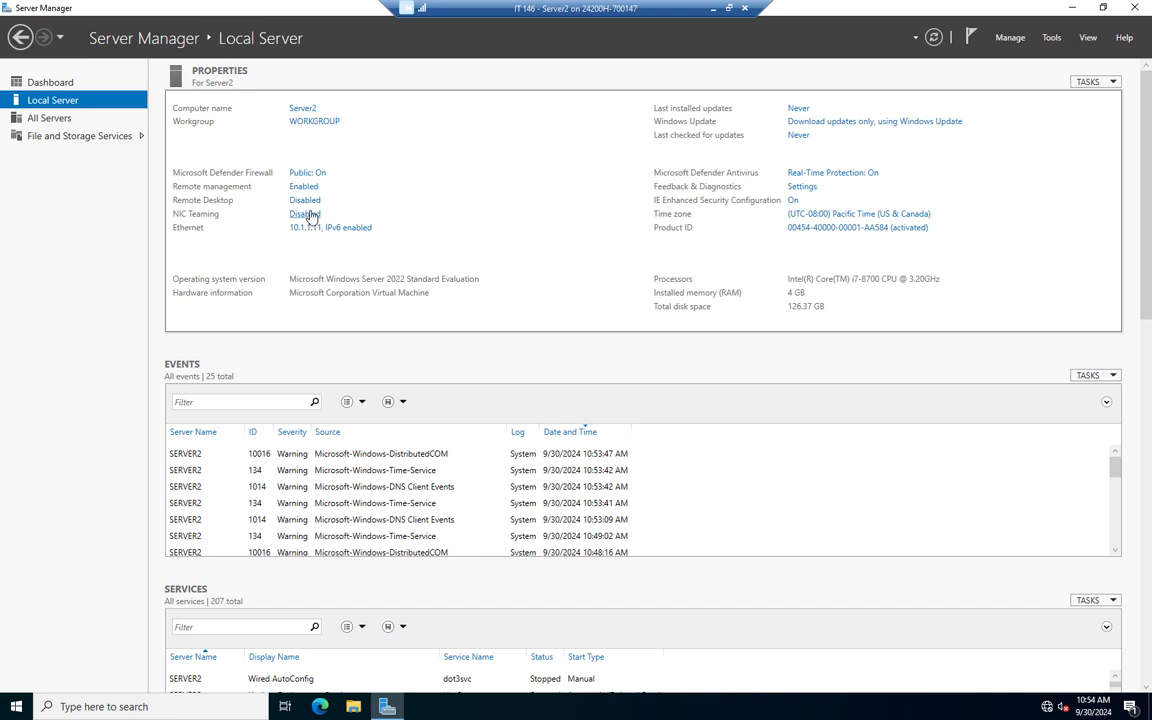
pyautogui.moveTo(294, 206)
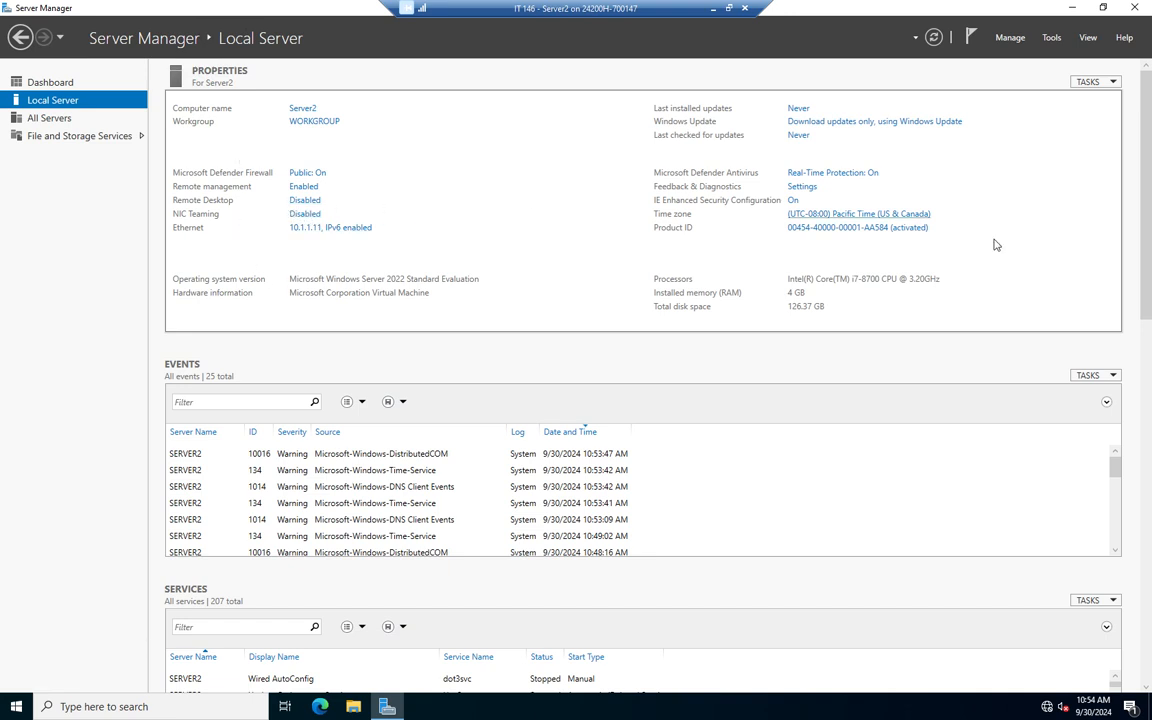
pyautogui.moveTo(800, 153)
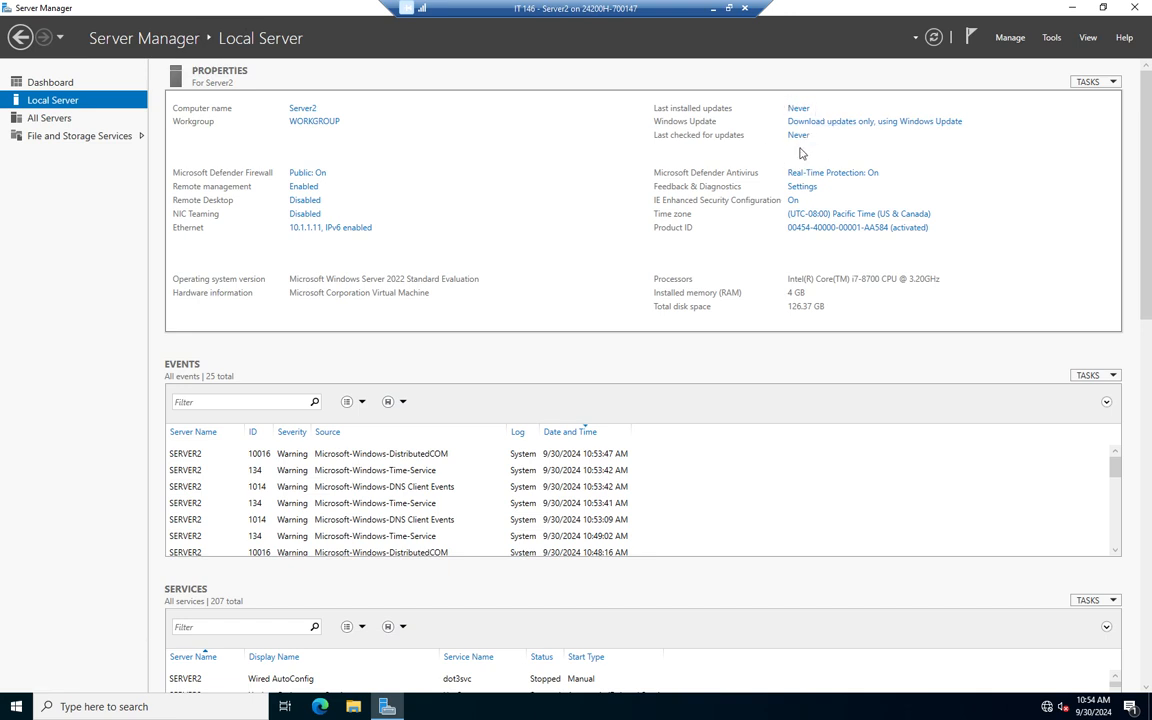
pyautogui.moveTo(771, 135)
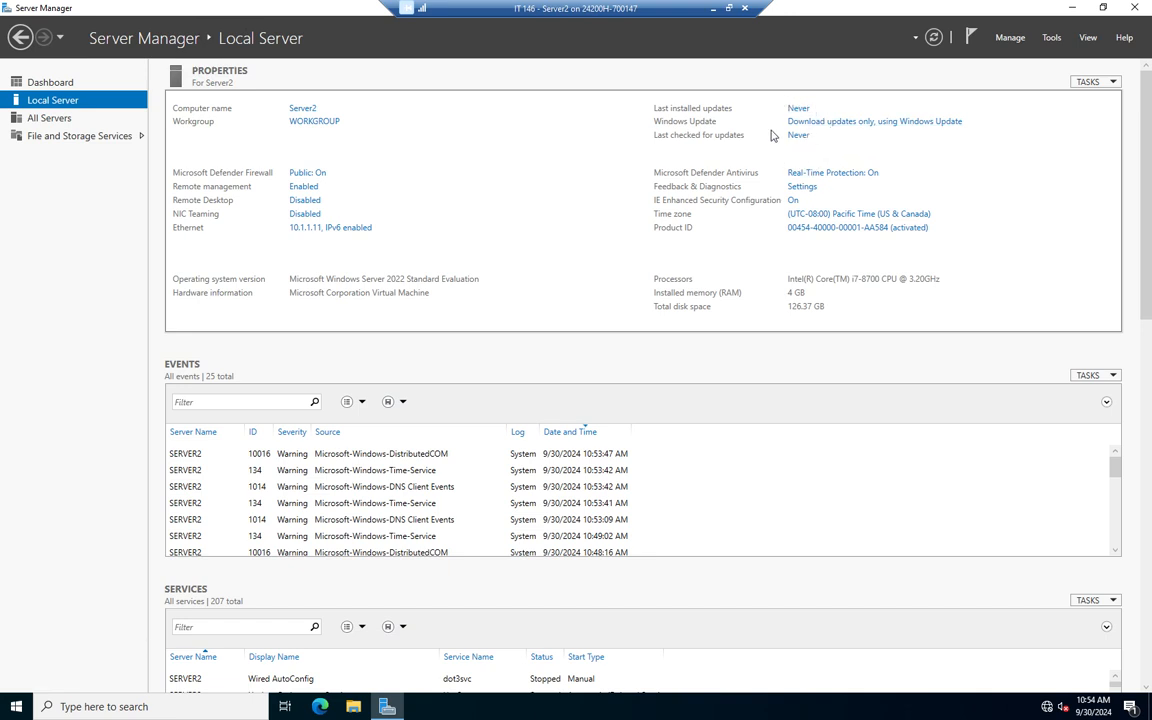
pyautogui.moveTo(838, 145)
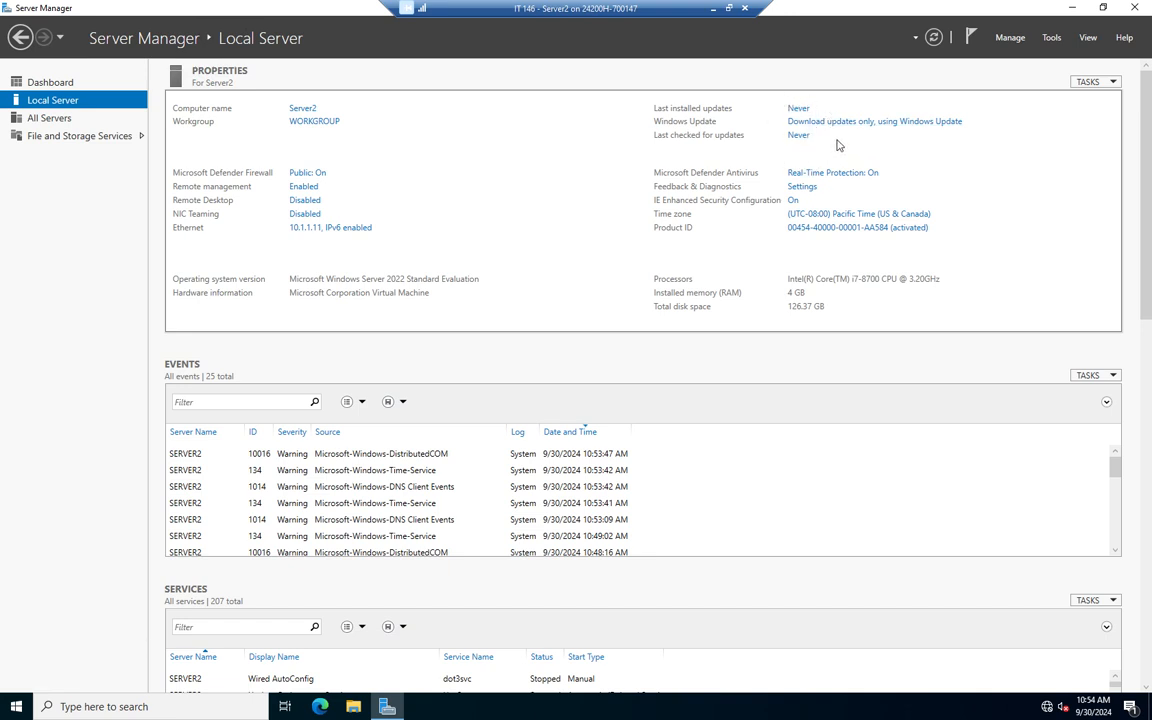
pyautogui.moveTo(733, 130)
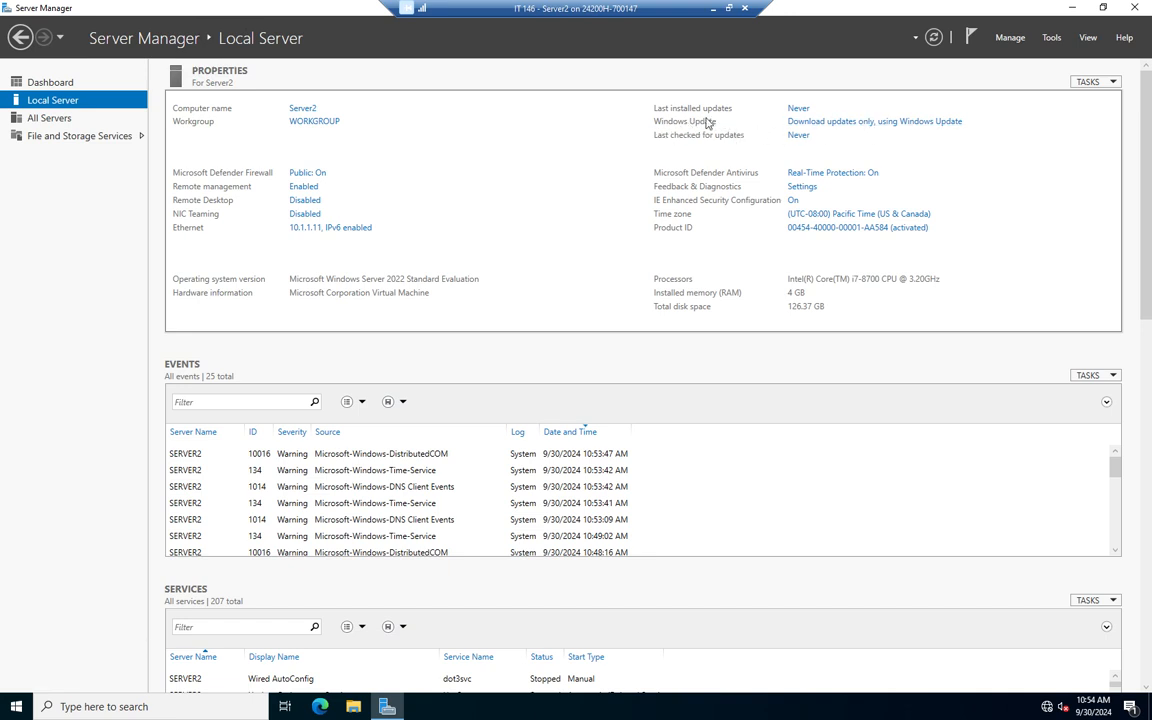
pyautogui.moveTo(875, 150)
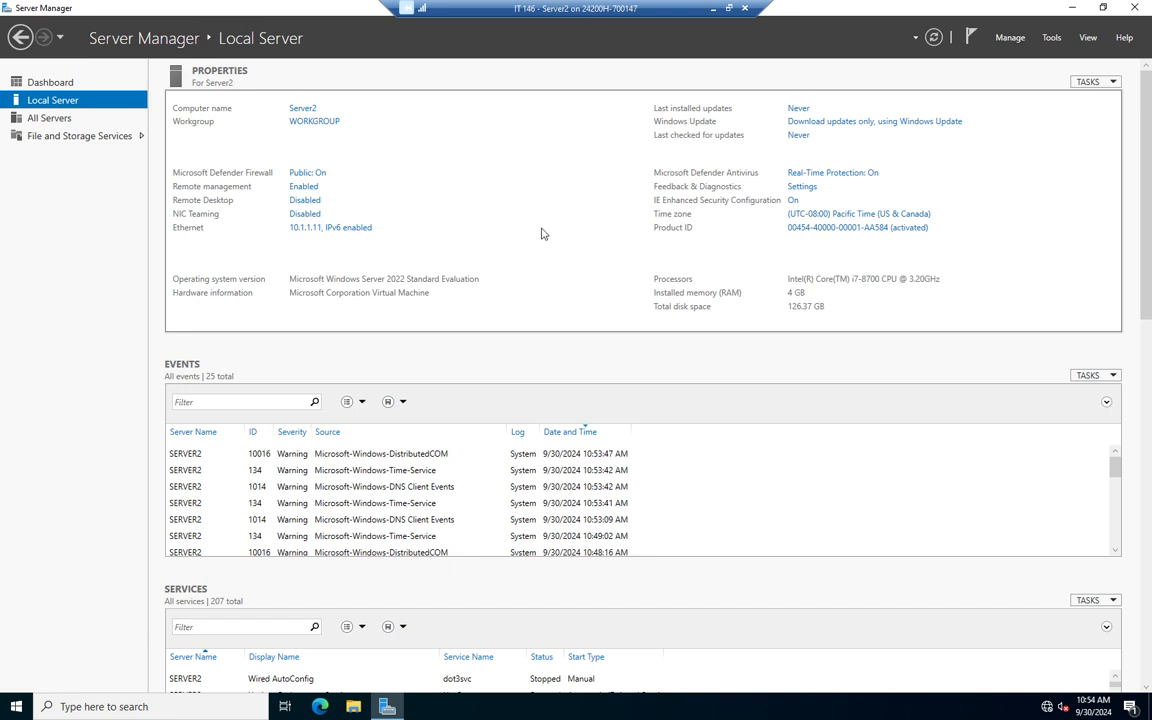
pyautogui.moveTo(648, 213)
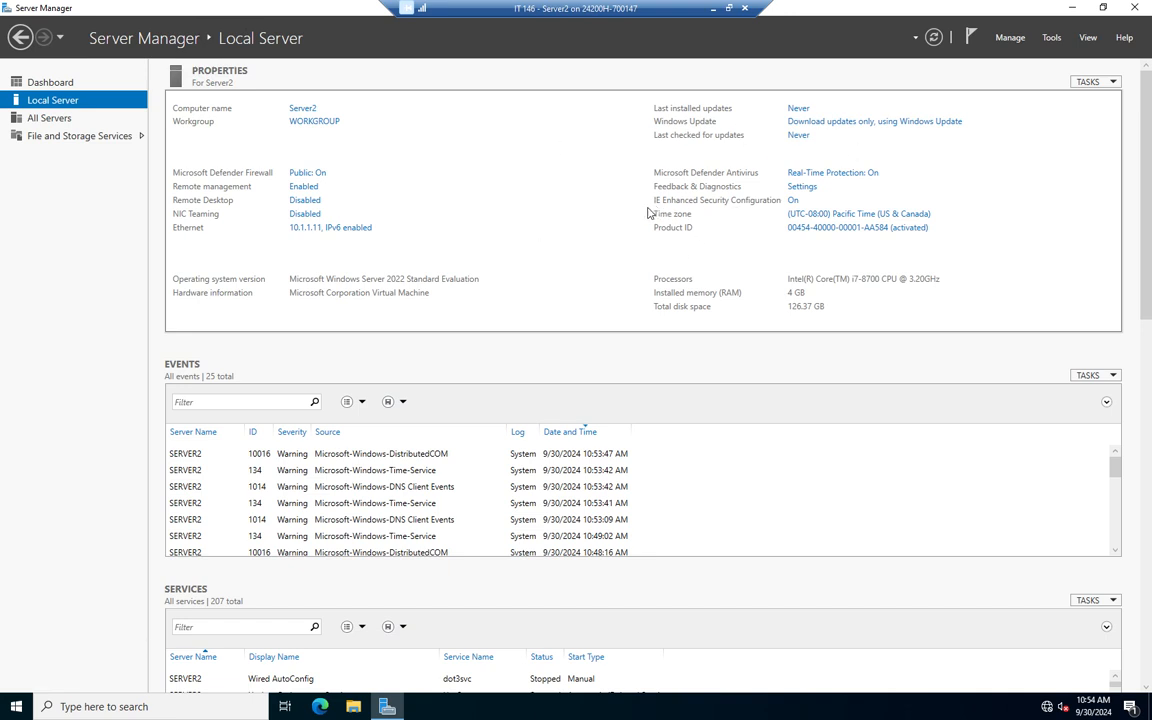
pyautogui.moveTo(793, 198)
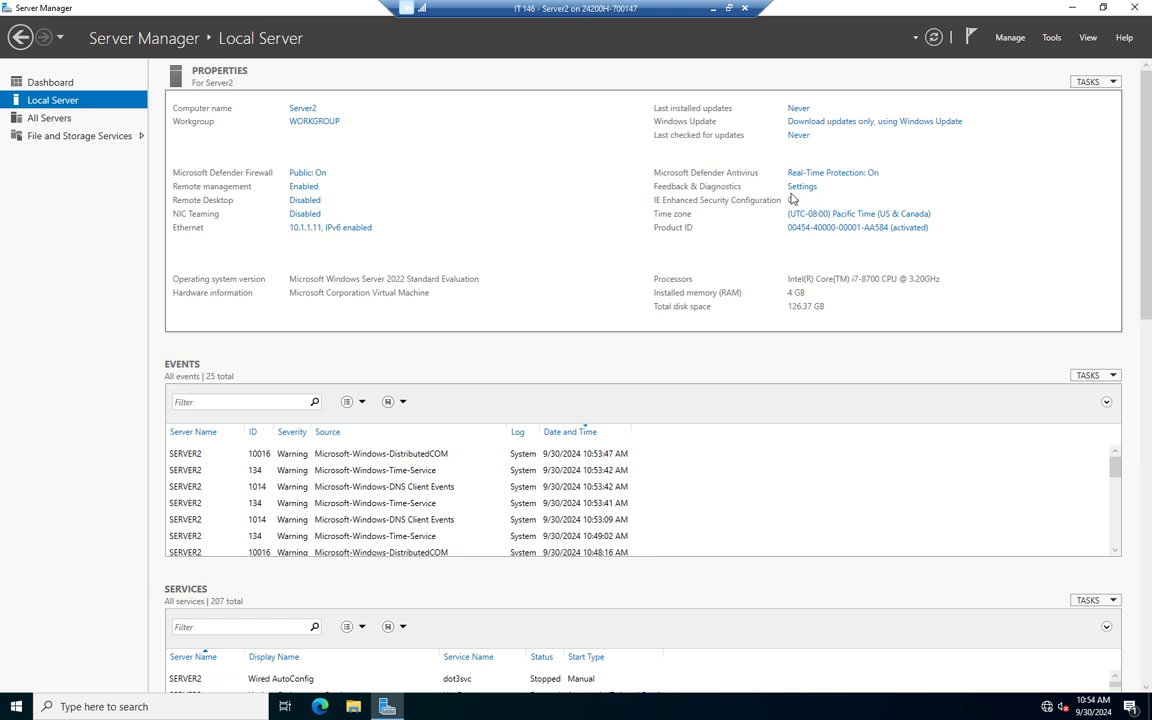
pyautogui.moveTo(825, 211)
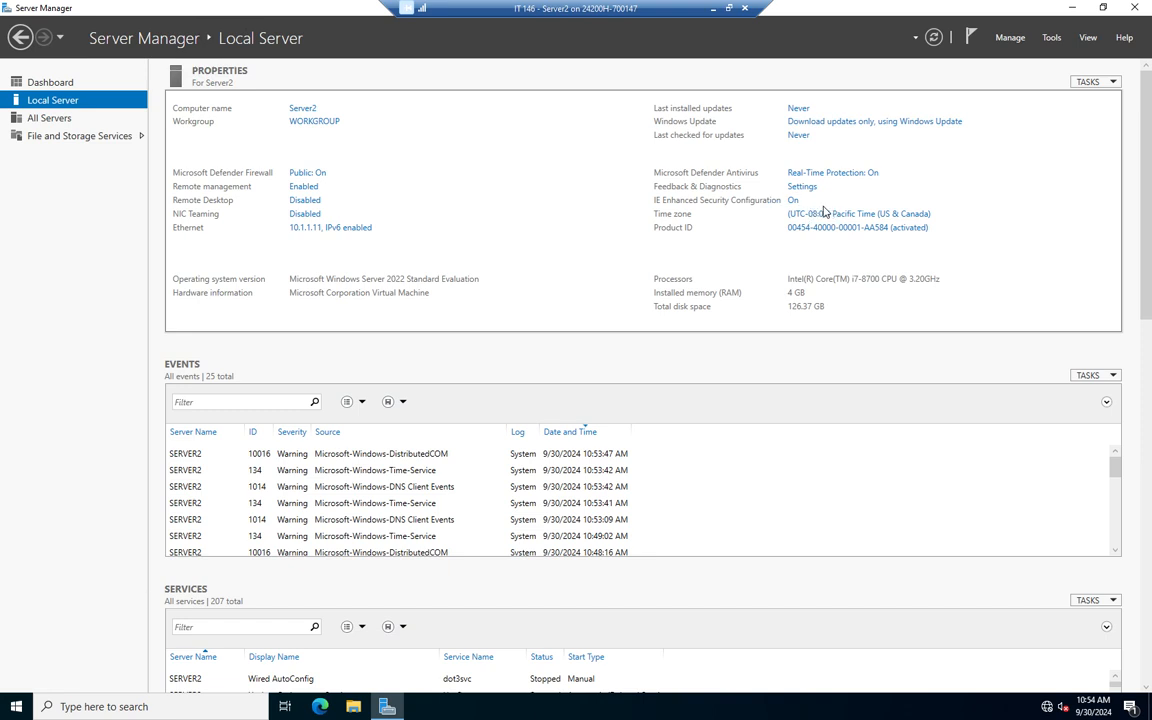
pyautogui.moveTo(817, 217)
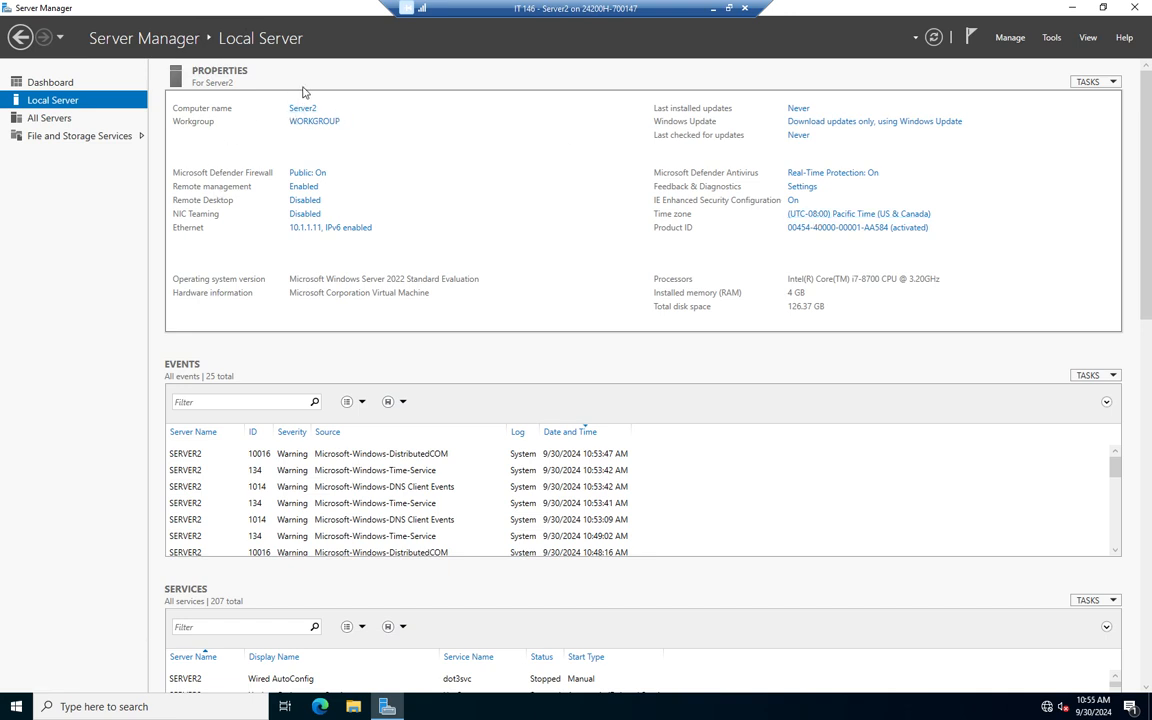
pyautogui.moveTo(338, 227)
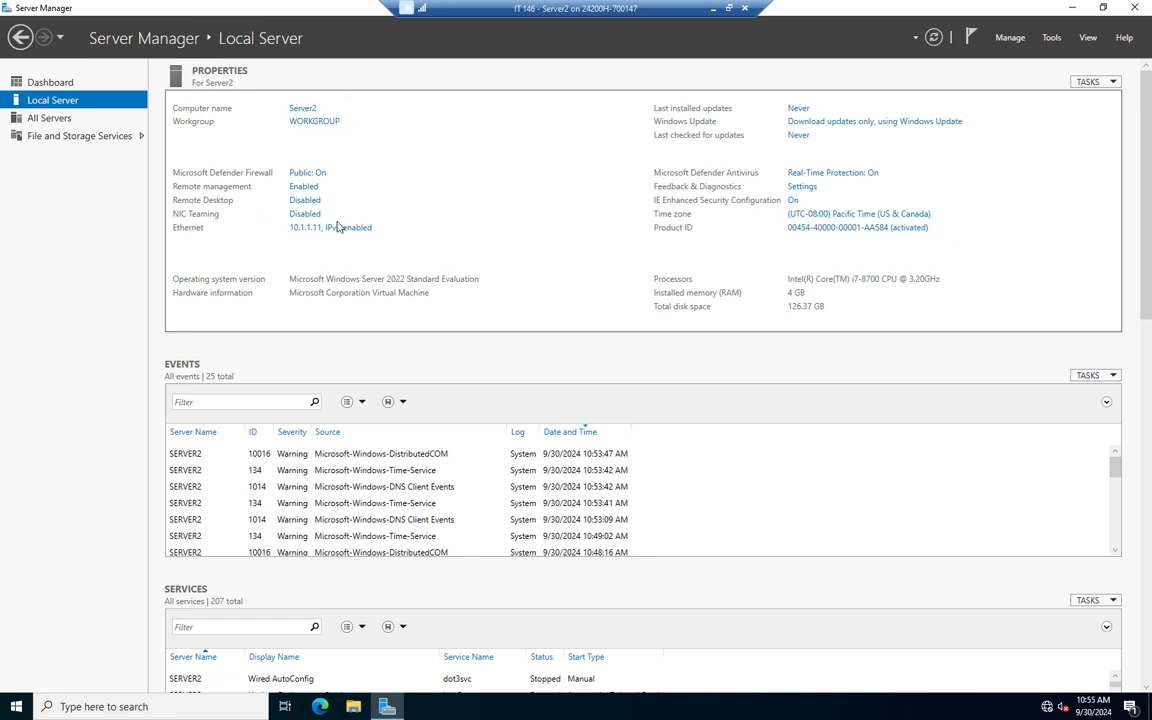
pyautogui.moveTo(579, 246)
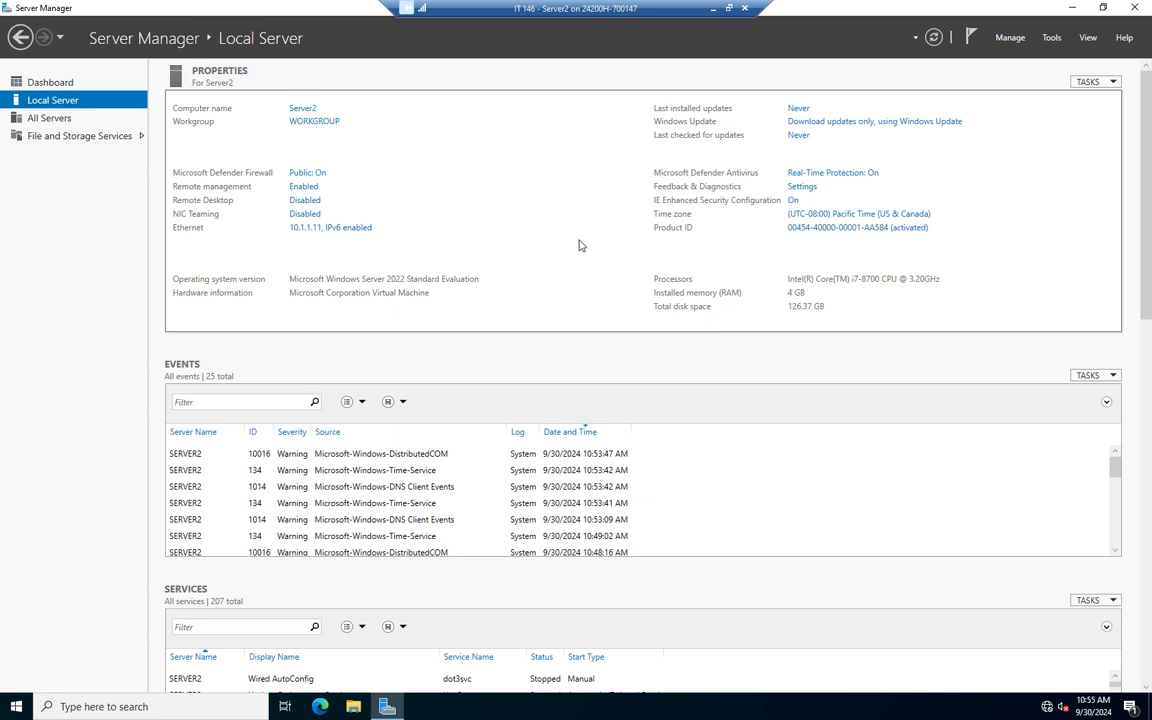
pyautogui.moveTo(800, 103)
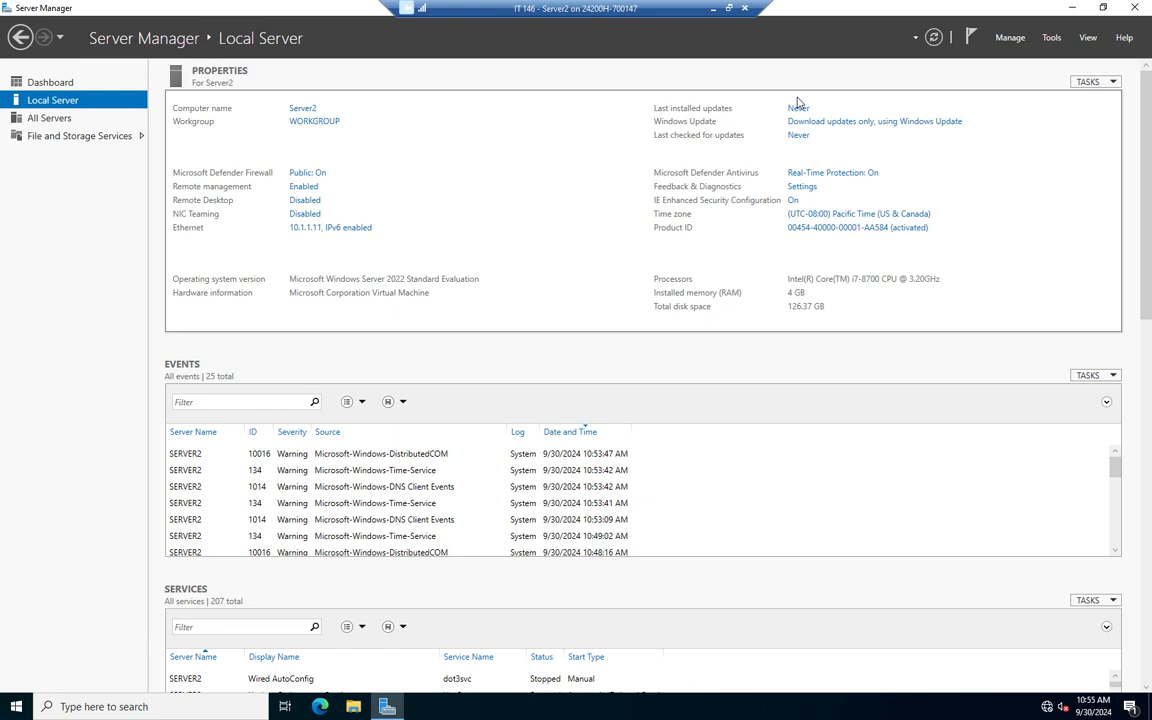
pyautogui.moveTo(395, 247)
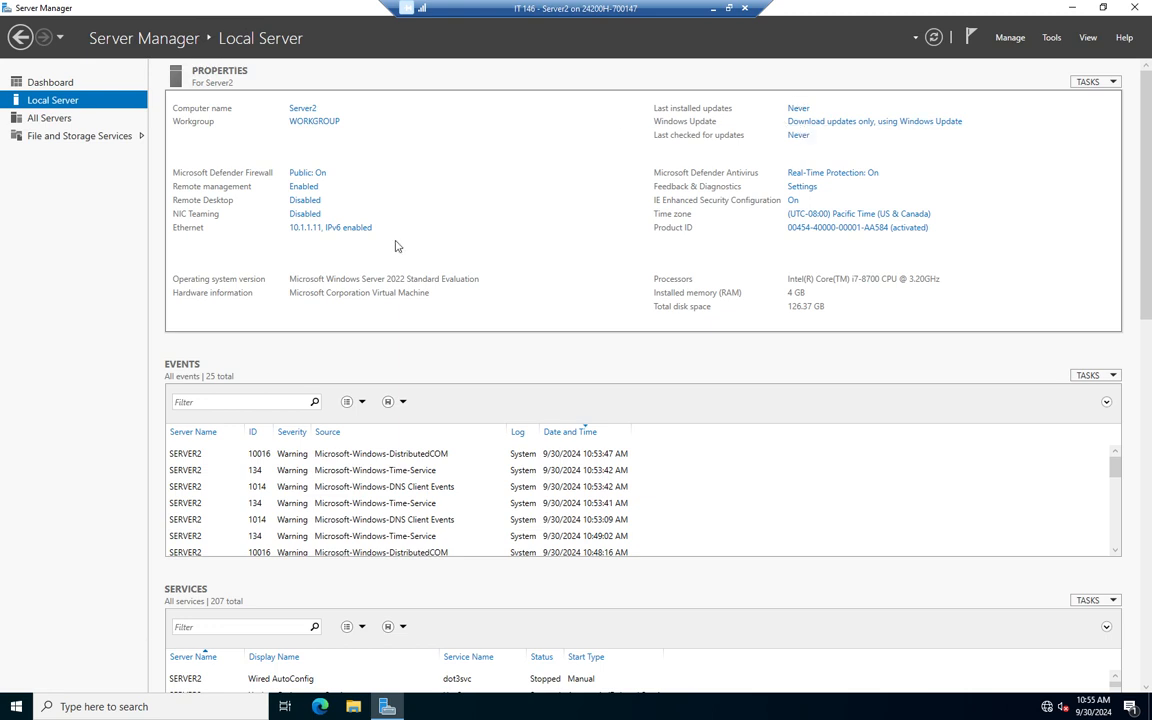